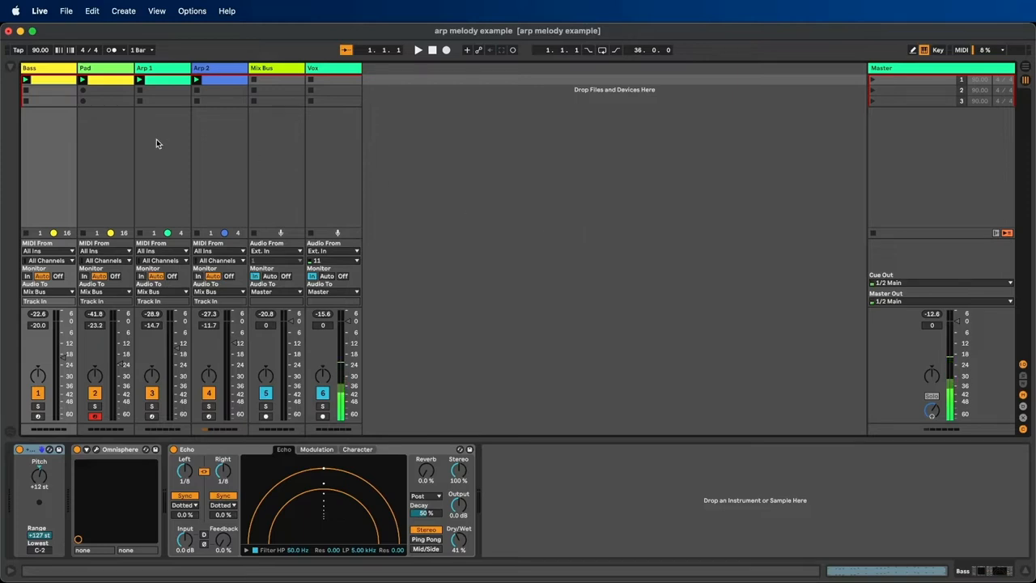
pyautogui.moveTo(27, 138)
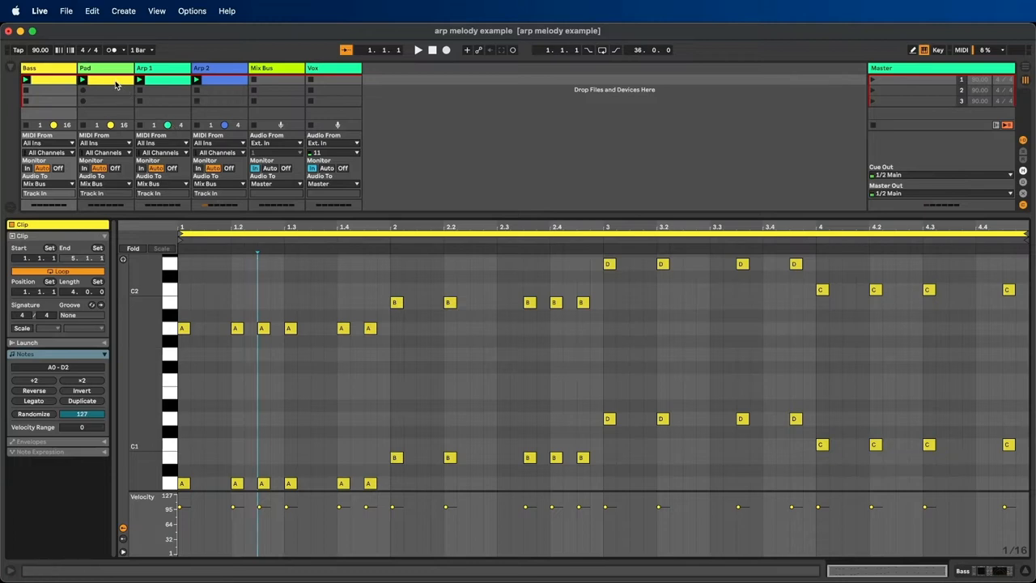
# Start playback, view the Arp 1 clip, and show its synth, echo and utility chain.
pyautogui.click(161, 79)
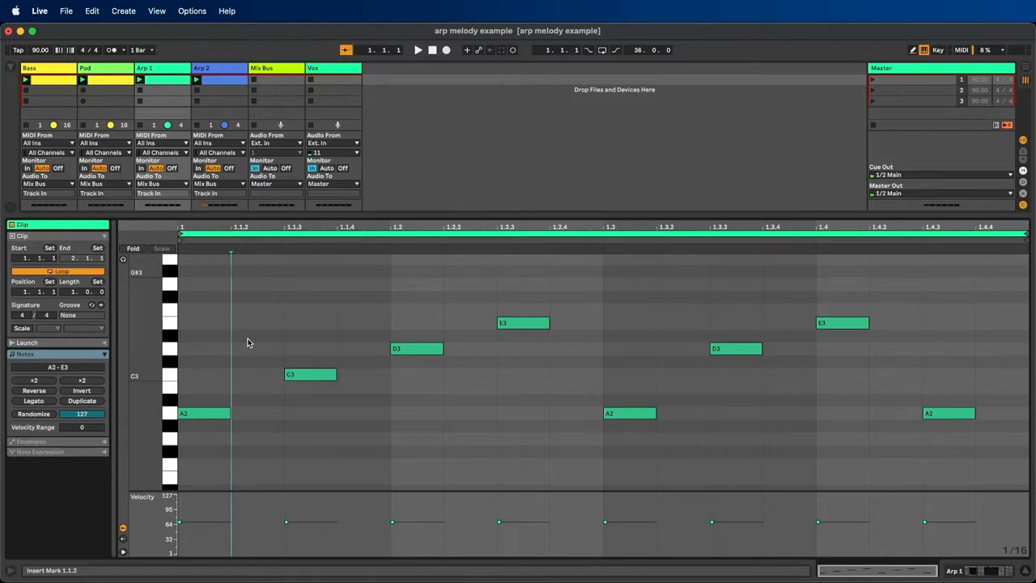
pyautogui.click(217, 80)
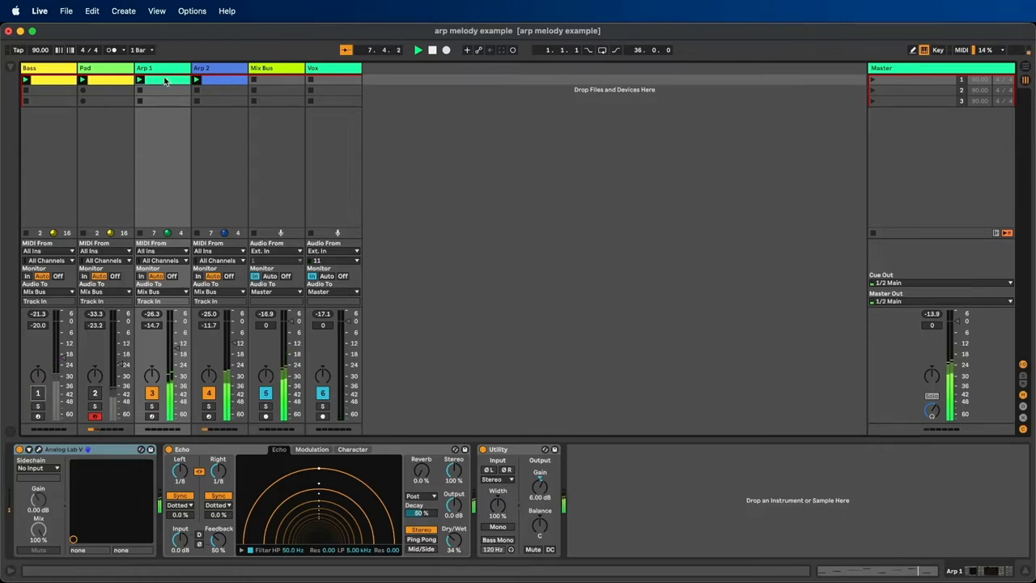
# Show the Arp 2 clip's one-bar arpeggio in the MIDI Note Editor.
pyautogui.doubleClick(162, 79)
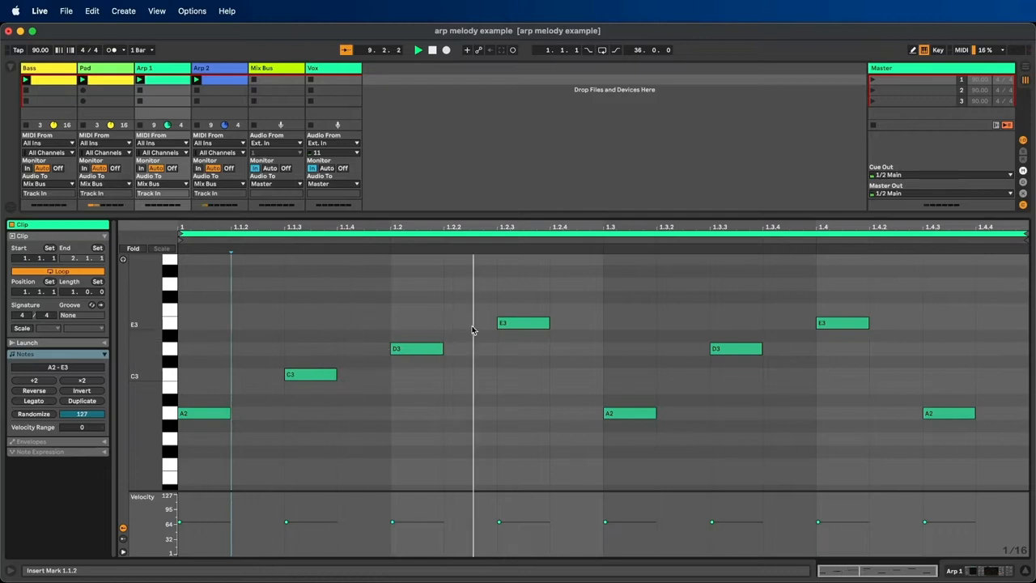
pyautogui.click(218, 79)
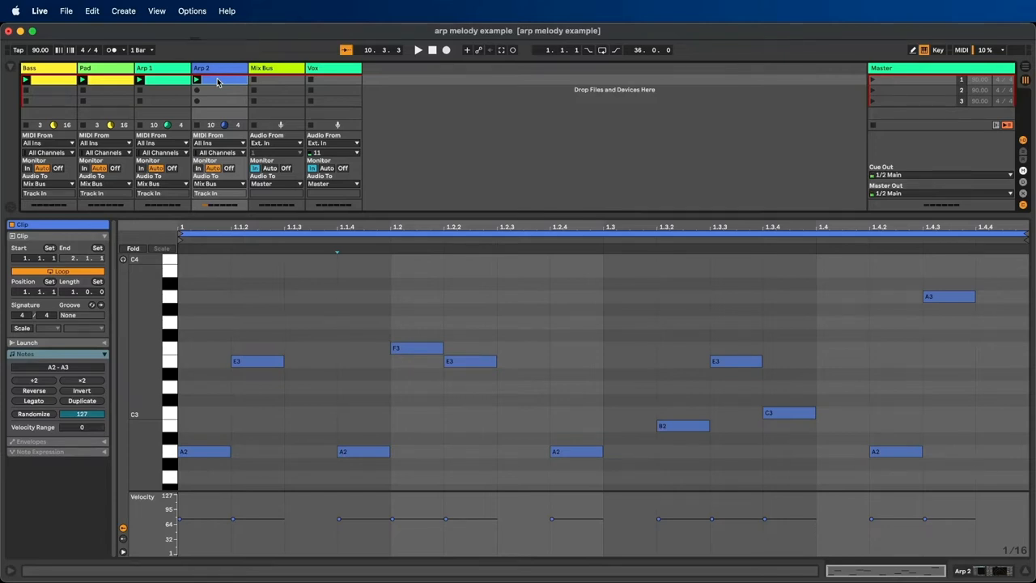
pyautogui.click(170, 451)
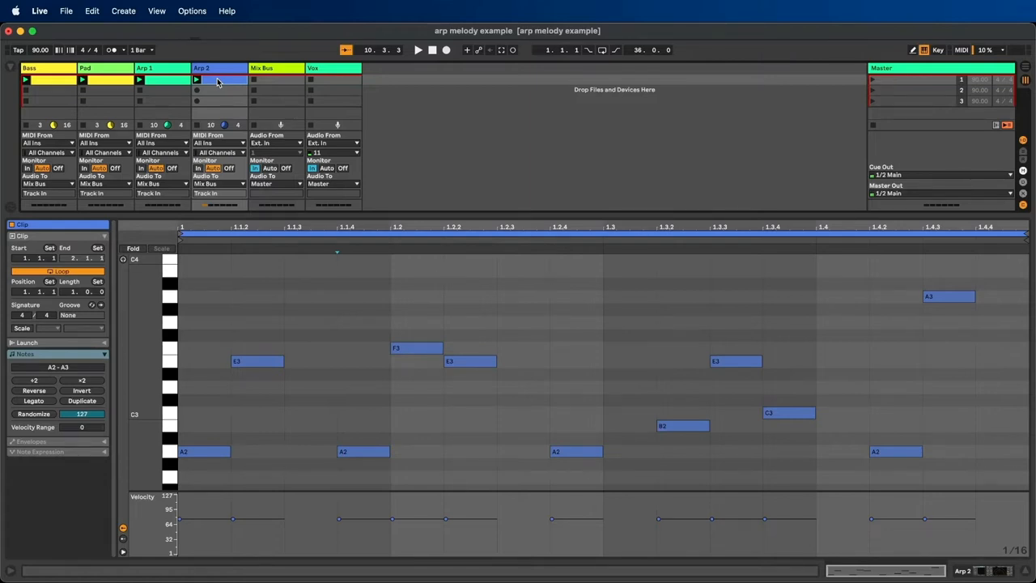
pyautogui.click(283, 235)
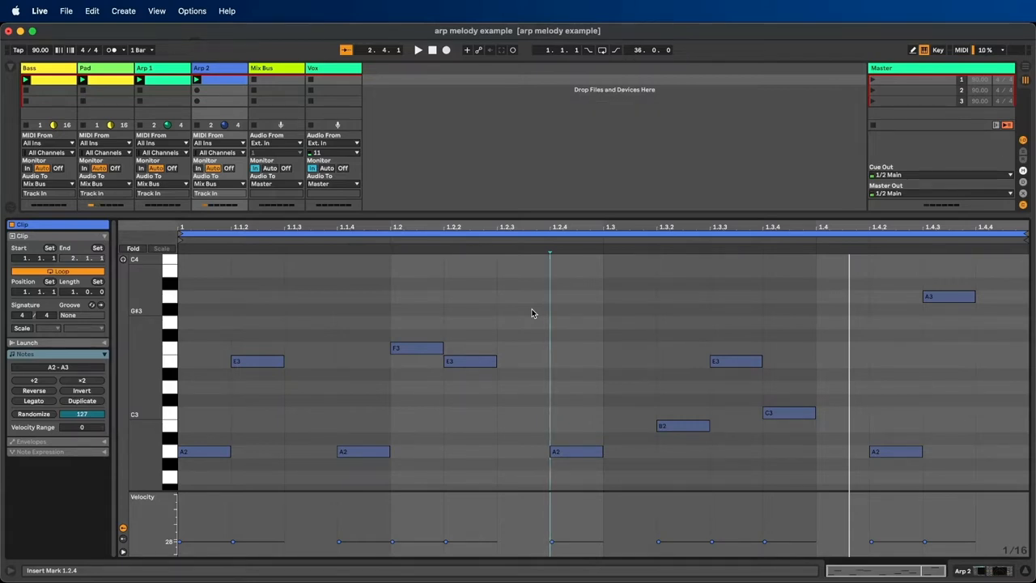
# Select the E3, F3, C3 and A3 notes and raise their velocities to 121.
pyautogui.click(497, 226)
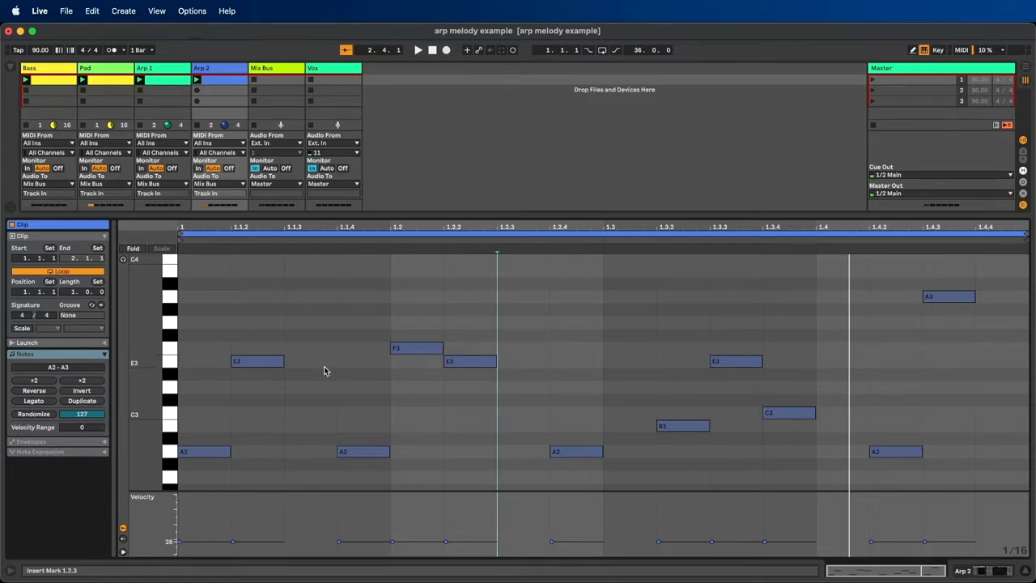
pyautogui.click(257, 362)
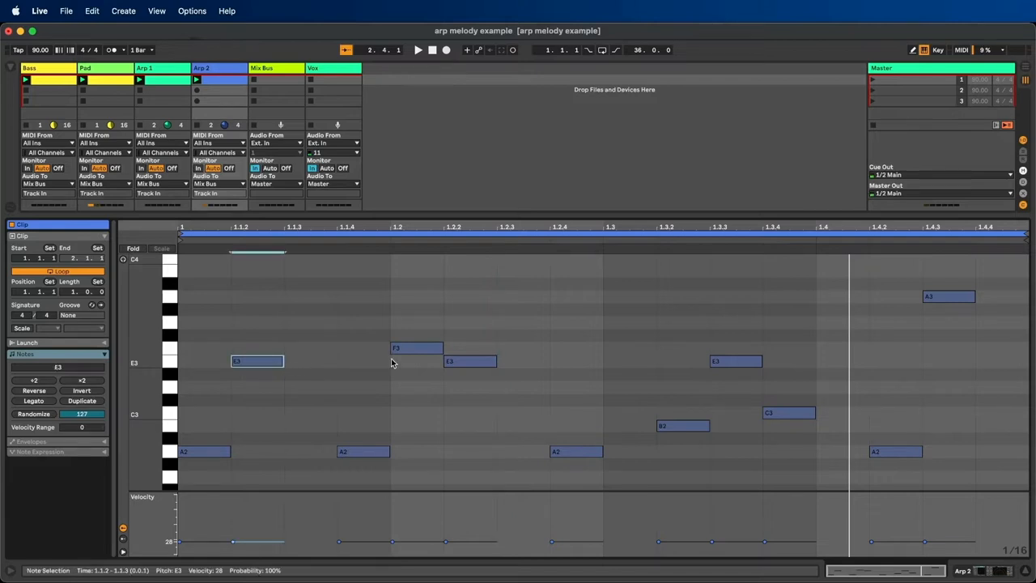
pyautogui.click(416, 348)
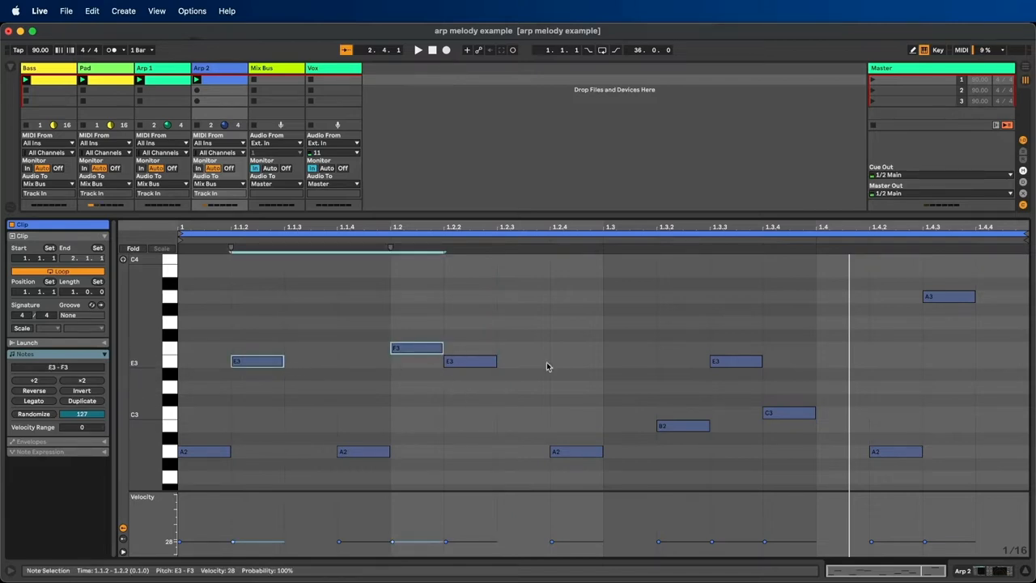
pyautogui.click(787, 412)
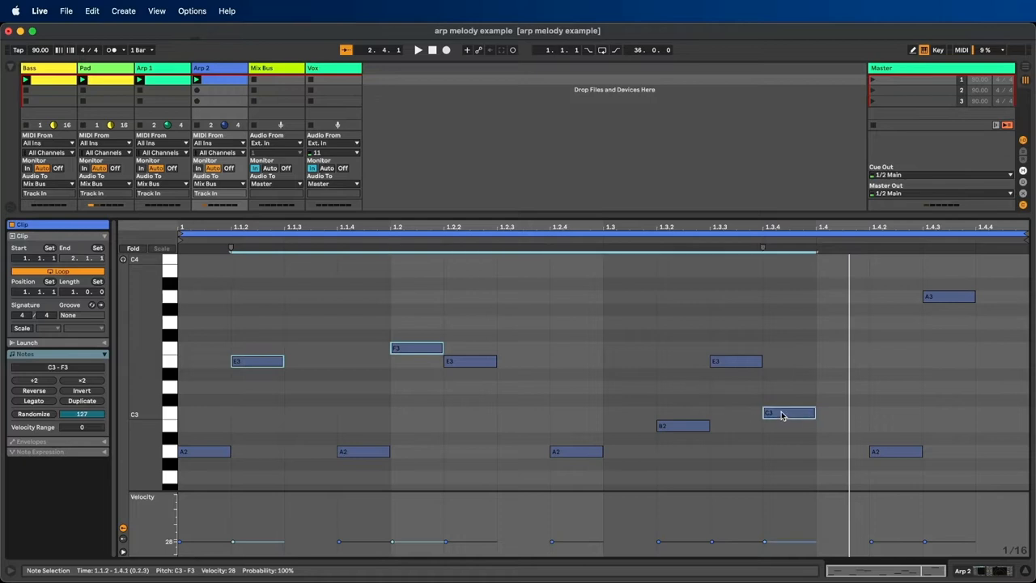
pyautogui.click(947, 296)
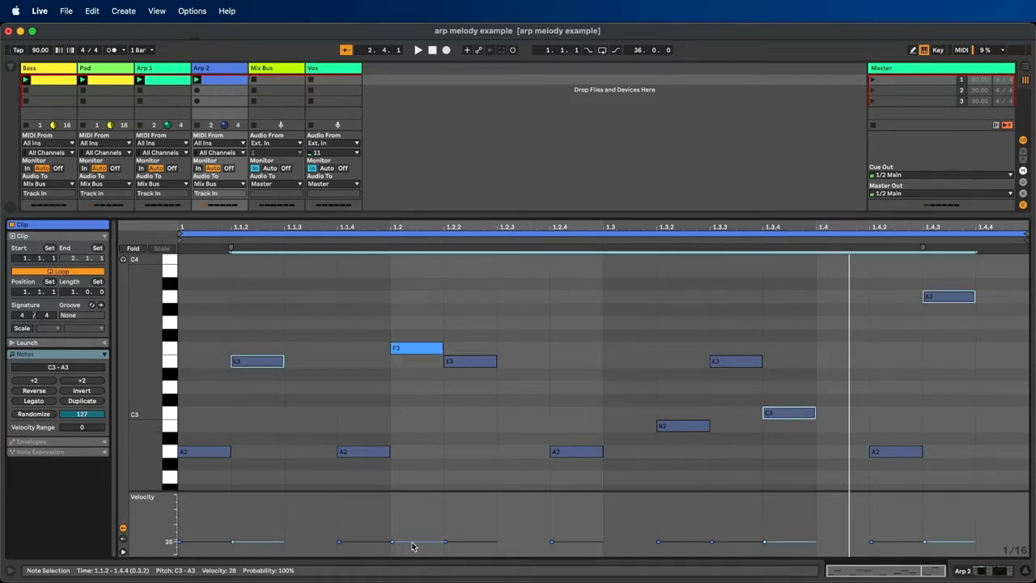
pyautogui.moveTo(393, 540); pyautogui.dragTo(393, 497)
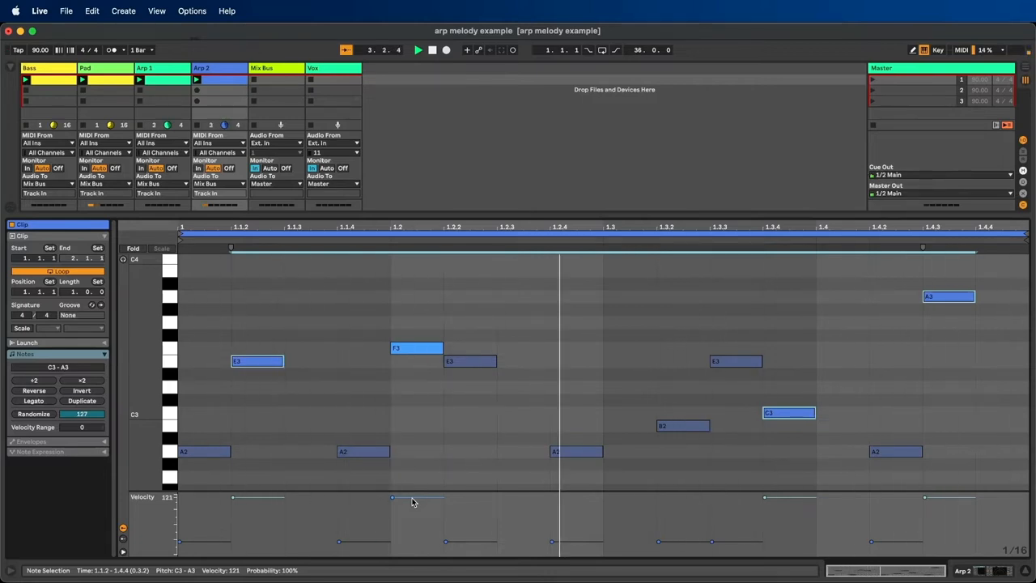
# Select both E3 notes, then the opening A2, moving the accent from E3 to A2.
pyautogui.click(416, 347)
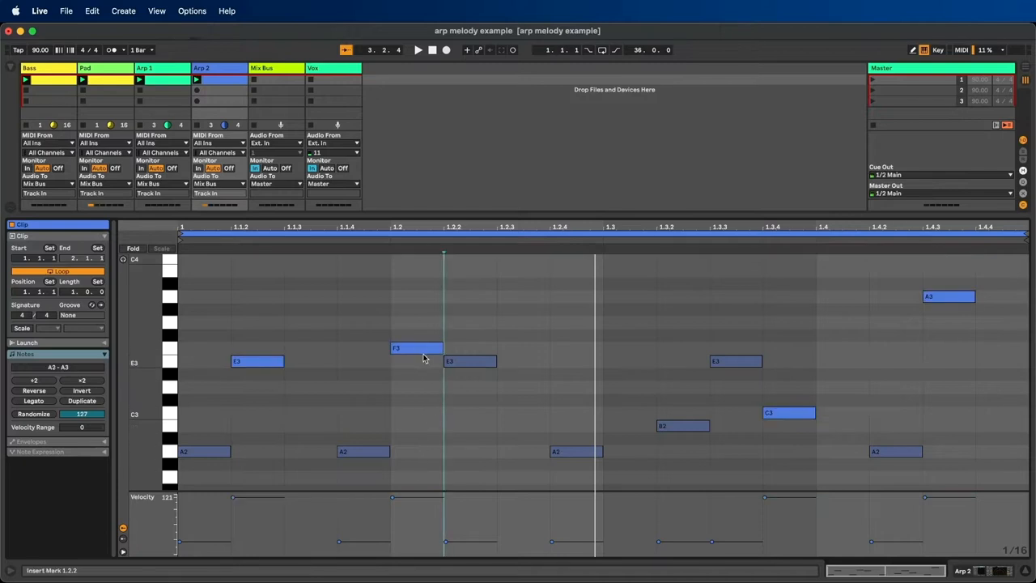
pyautogui.click(416, 349)
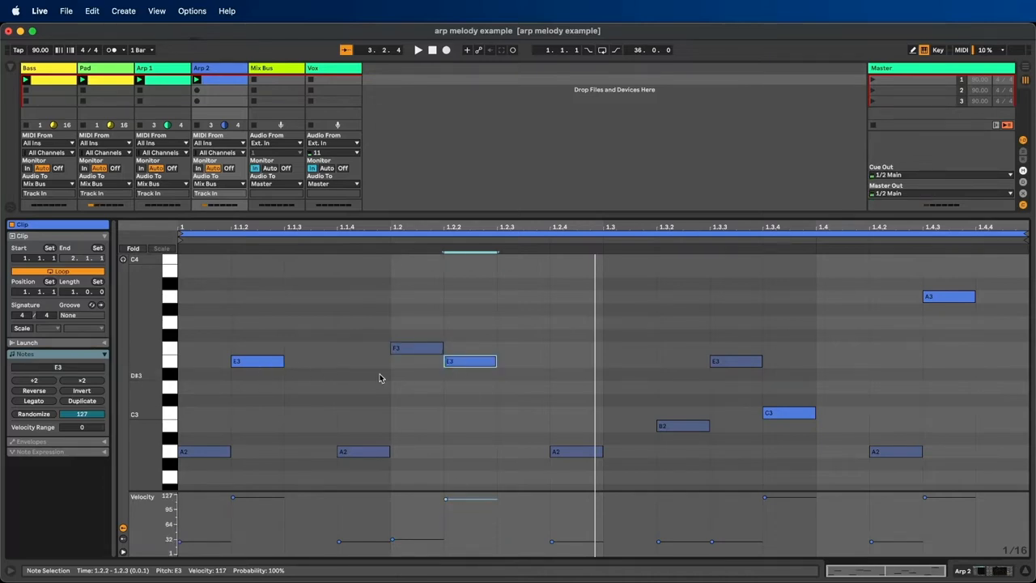
pyautogui.click(417, 50)
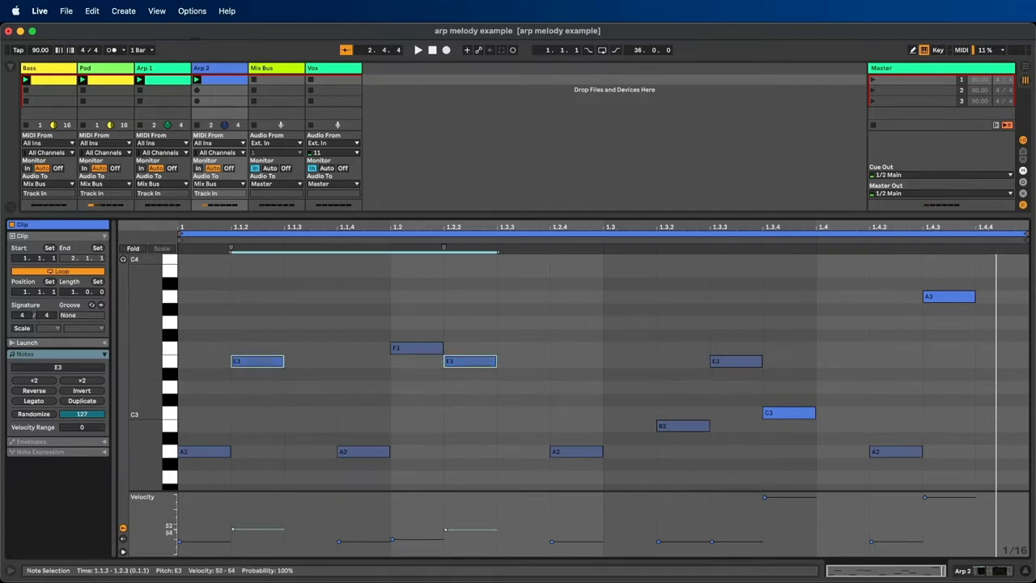
pyautogui.click(203, 452)
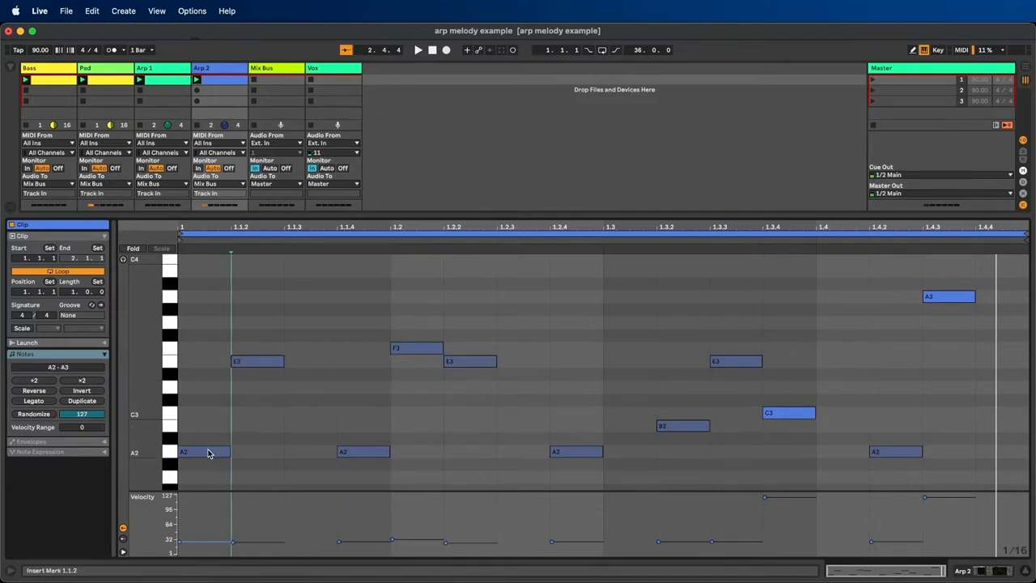
pyautogui.click(202, 452)
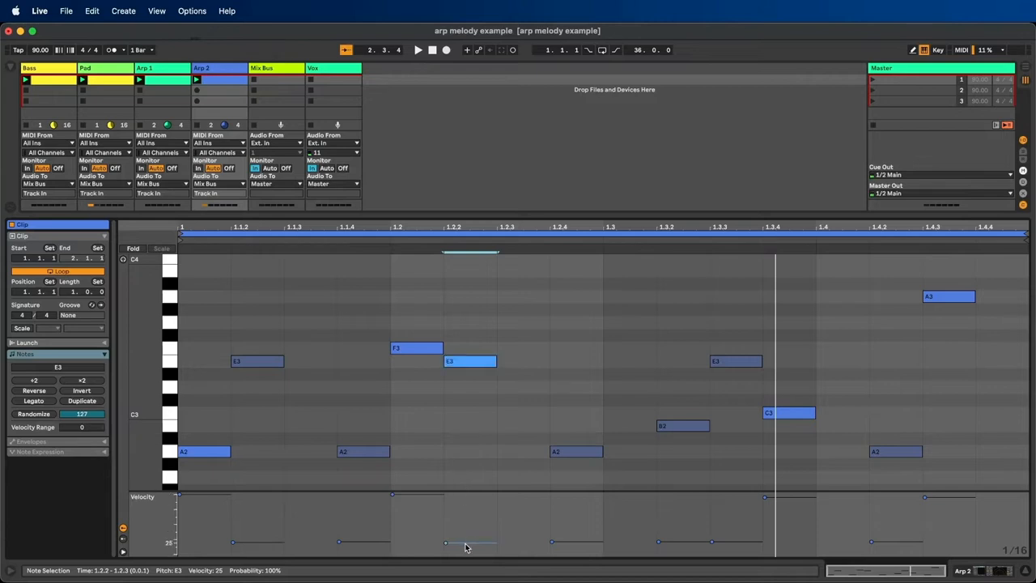
# Raise the E3 after F3 to velocity 127, then check the F3 and E3 notes.
pyautogui.moveTo(445, 543); pyautogui.dragTo(446, 495)
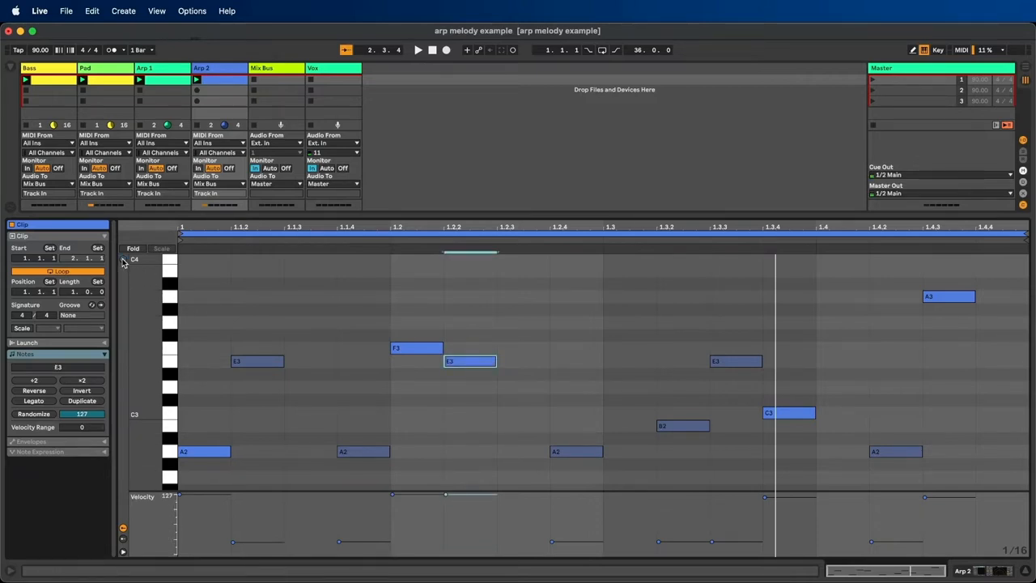
pyautogui.click(417, 348)
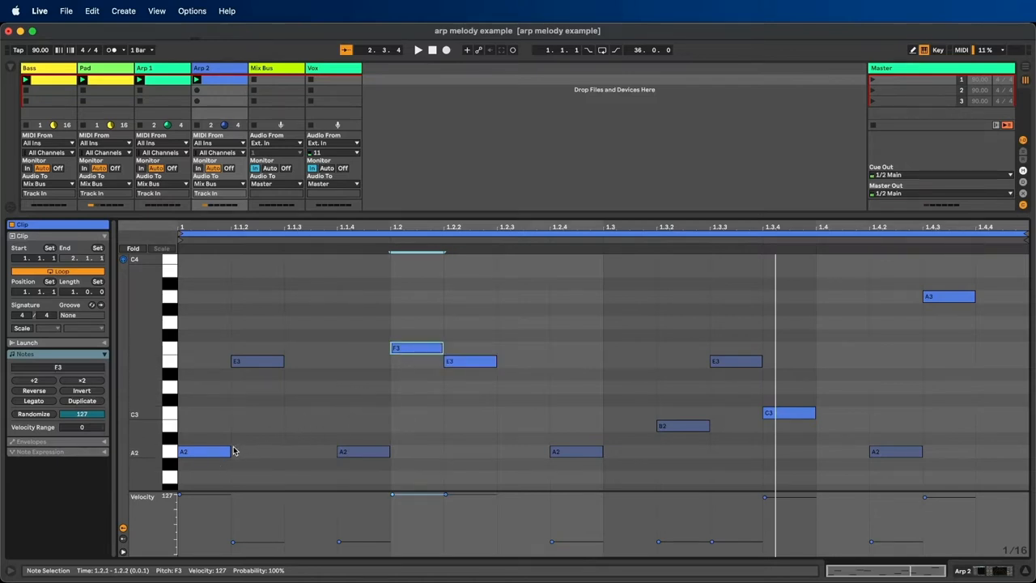
pyautogui.click(416, 348)
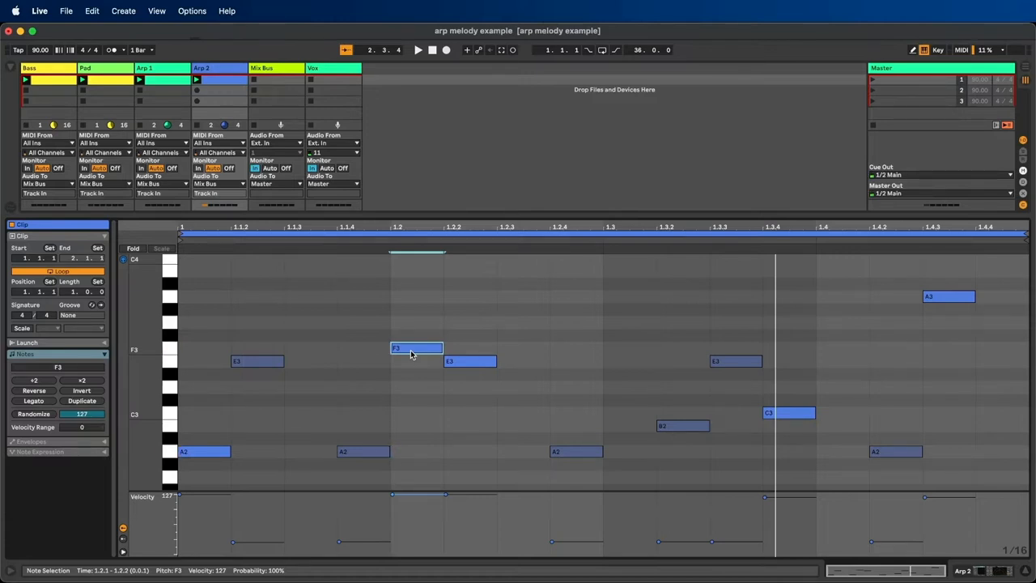
pyautogui.click(470, 361)
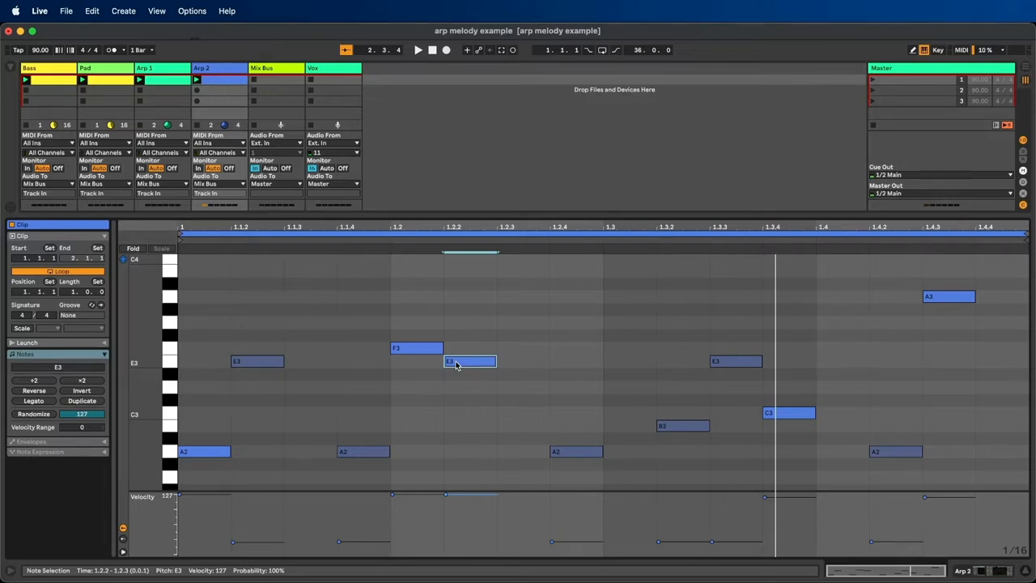
# Move F3 a sixteenth earlier, E3 a sixteenth later, and give the second A2 medium velocity.
pyautogui.click(418, 50)
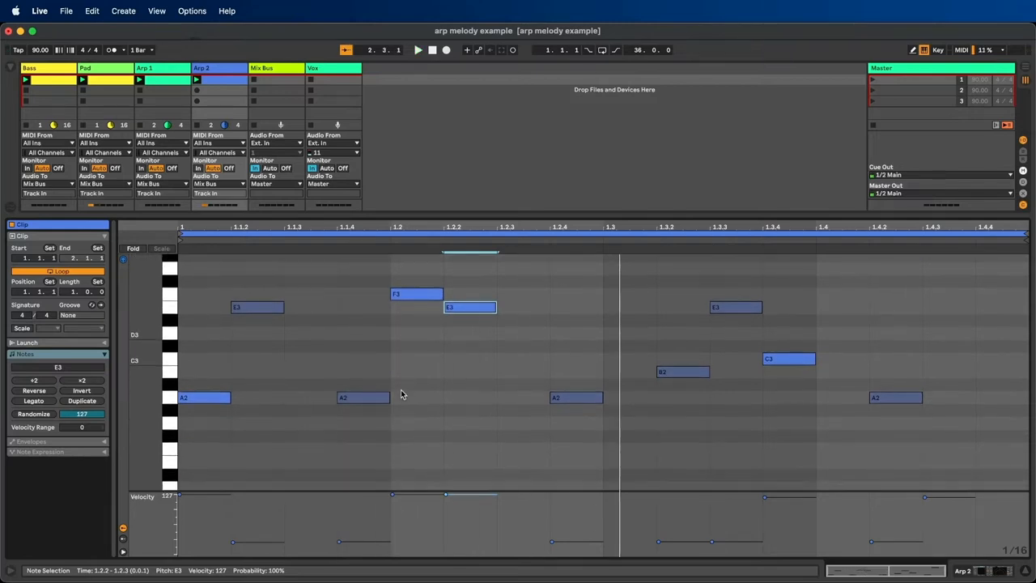
pyautogui.moveTo(418, 311)
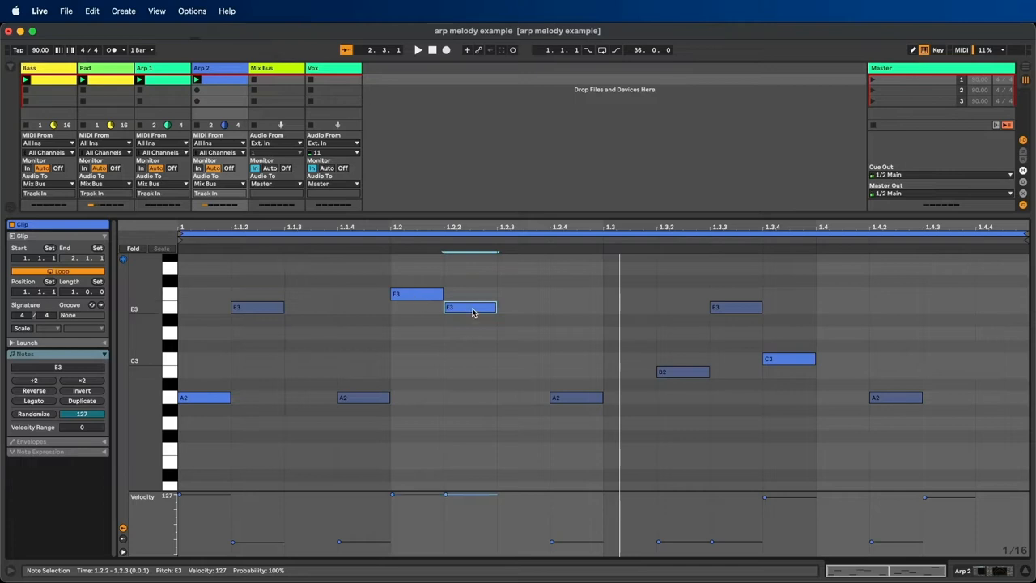
pyautogui.moveTo(470, 306); pyautogui.dragTo(522, 307)
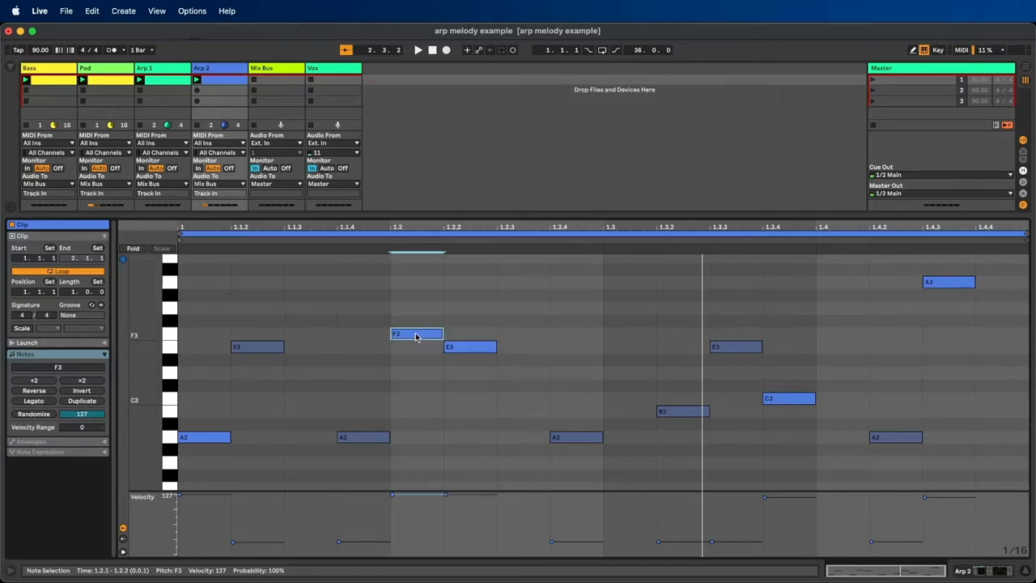
pyautogui.moveTo(416, 334); pyautogui.dragTo(363, 333)
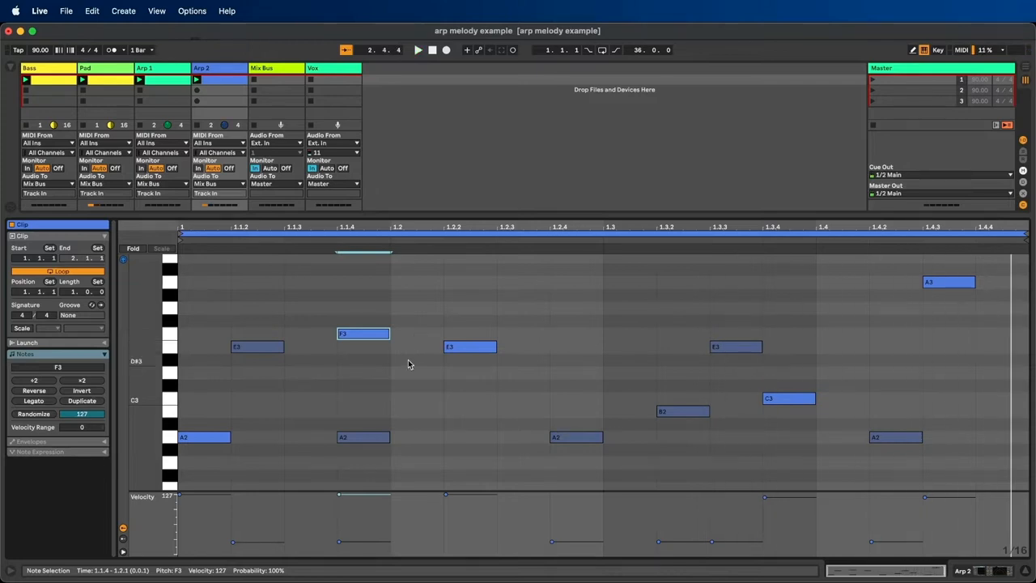
pyautogui.click(469, 347)
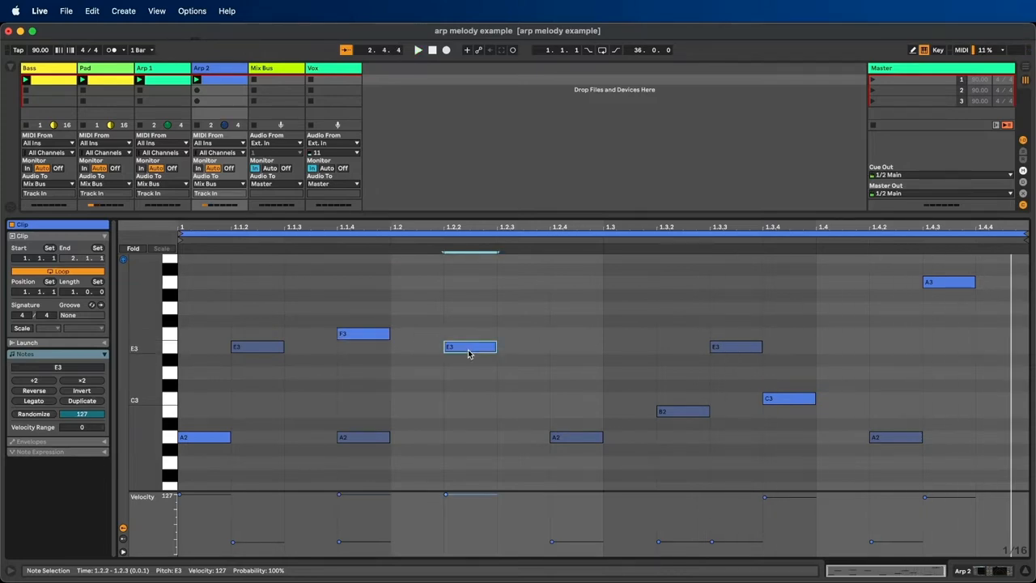
pyautogui.moveTo(470, 346); pyautogui.dragTo(523, 346)
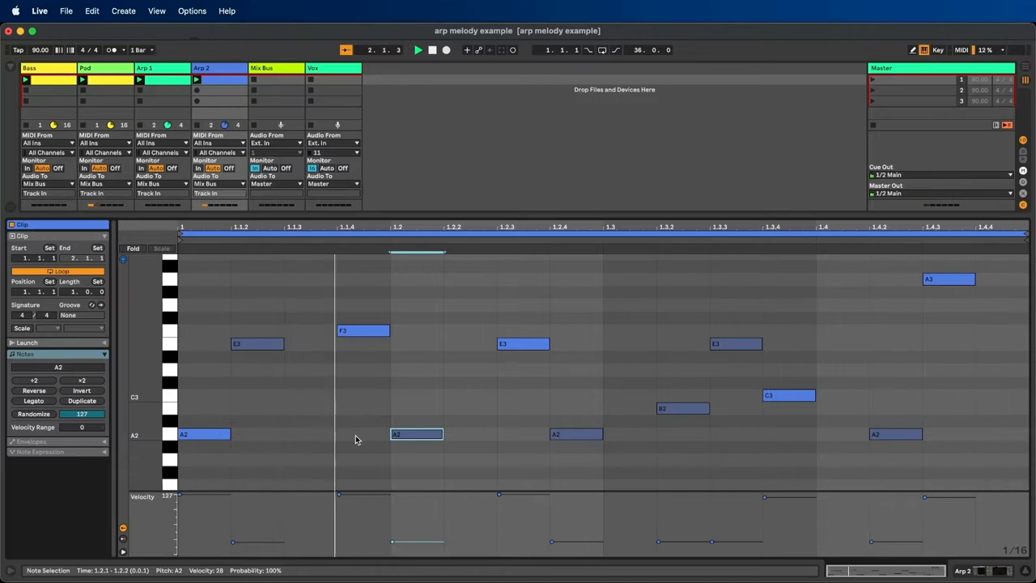
pyautogui.click(418, 49)
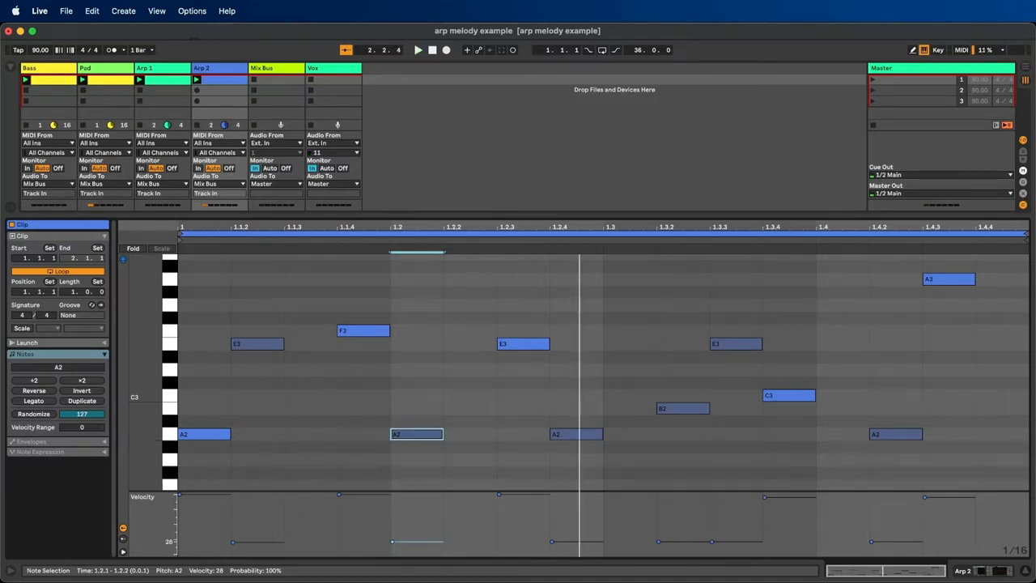
pyautogui.moveTo(393, 541); pyautogui.dragTo(393, 516)
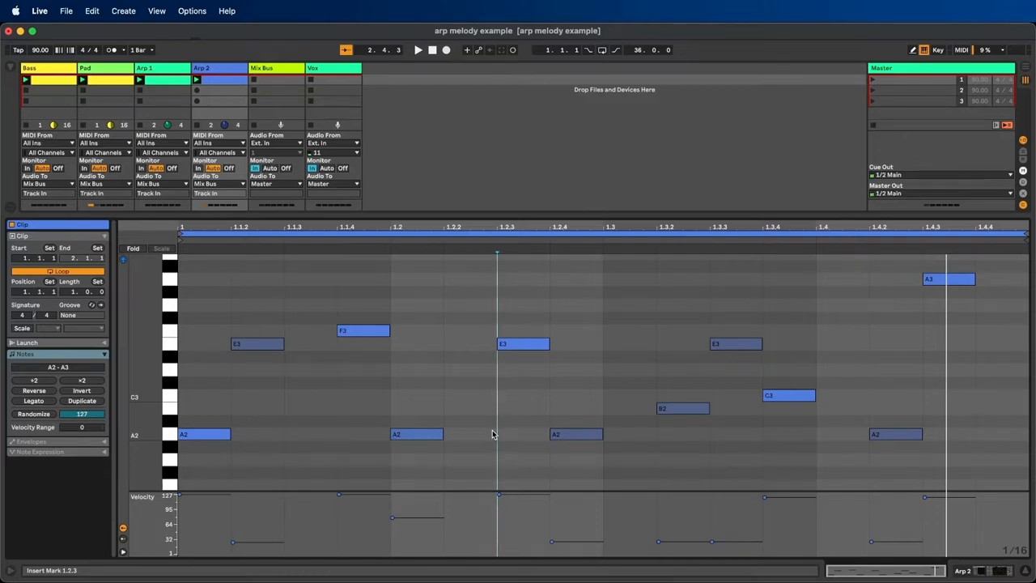
pyautogui.moveTo(489, 404)
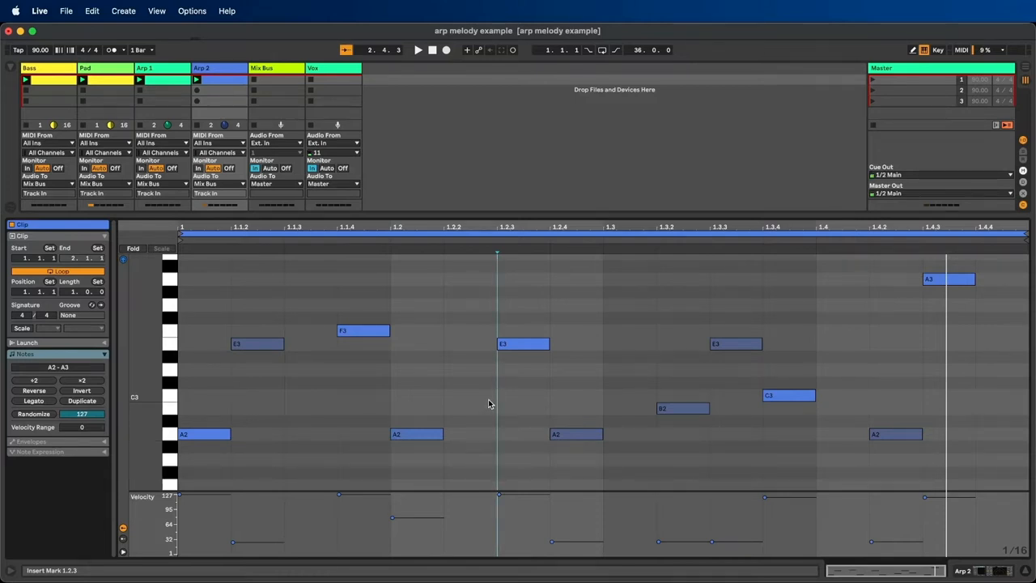
# Duplicate the loop so the reworked one-bar riff repeats in bar two.
pyautogui.click(418, 49)
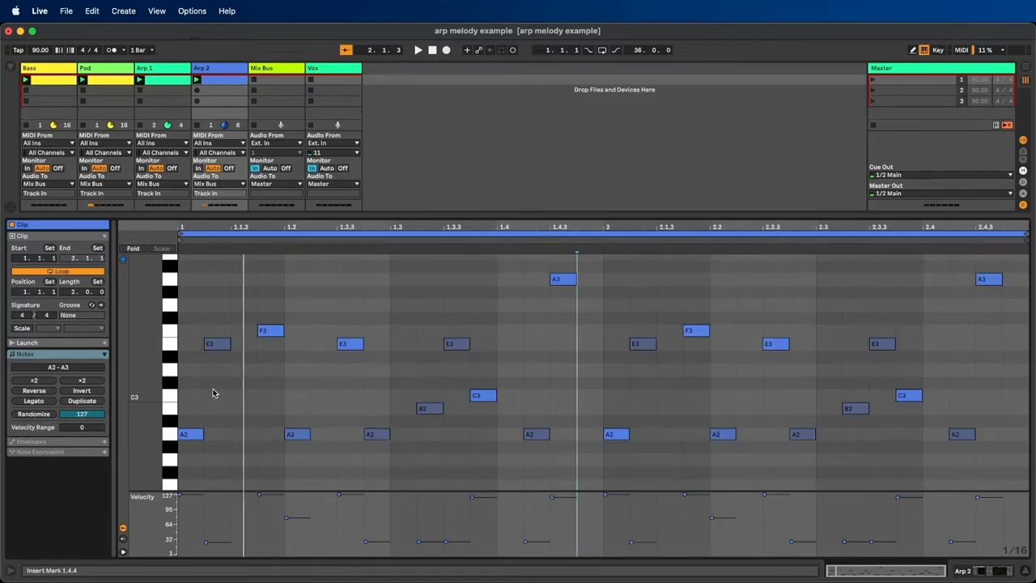
pyautogui.moveTo(340, 405)
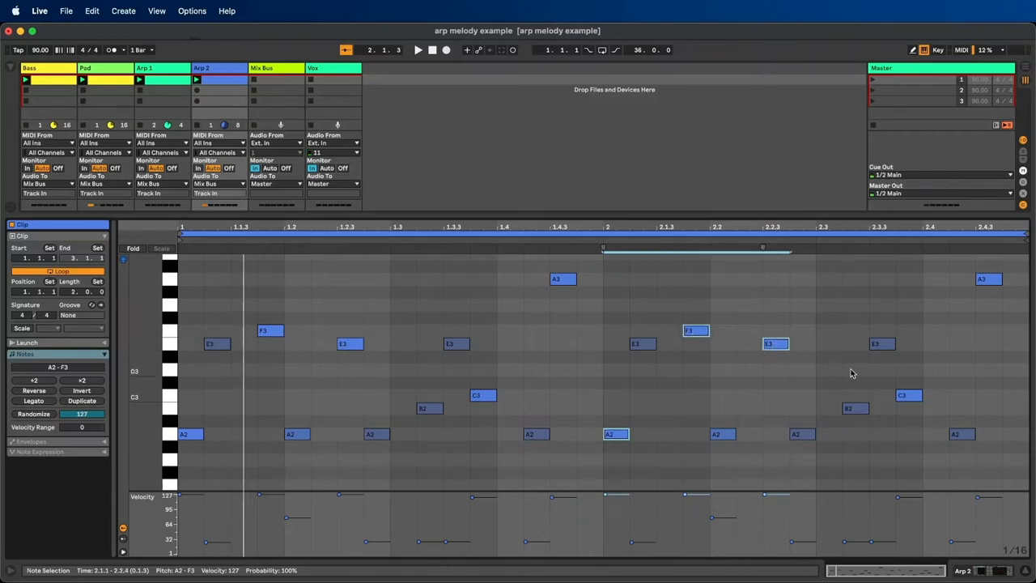
# Select notes in bar two and lower their velocities to vary the repeated riff.
pyautogui.click(988, 279)
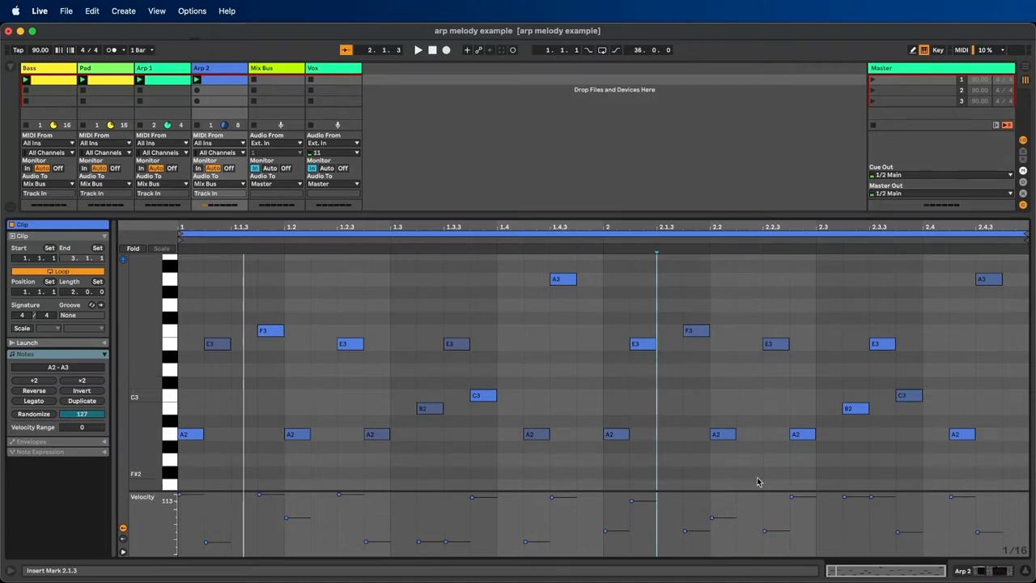
pyautogui.click(723, 434)
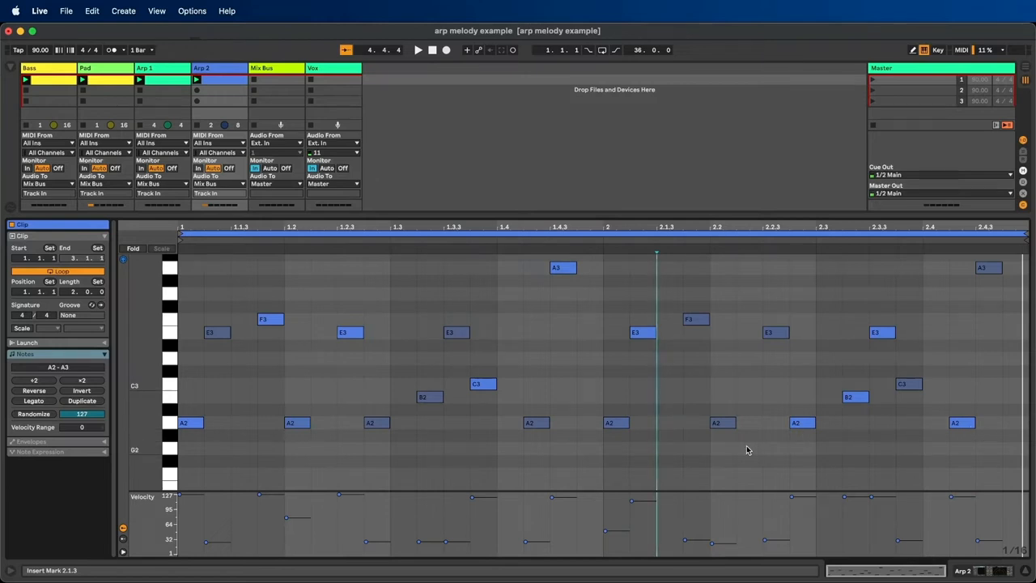
pyautogui.moveTo(484, 490)
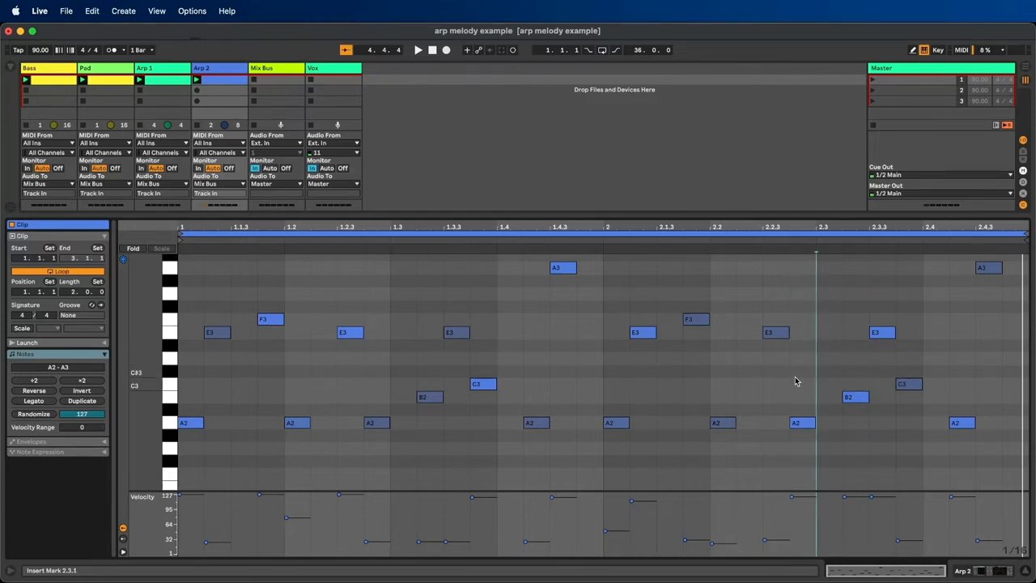
# Put the accented note near bar two's end back to A2 and set the clip scale to A Minor.
pyautogui.click(801, 423)
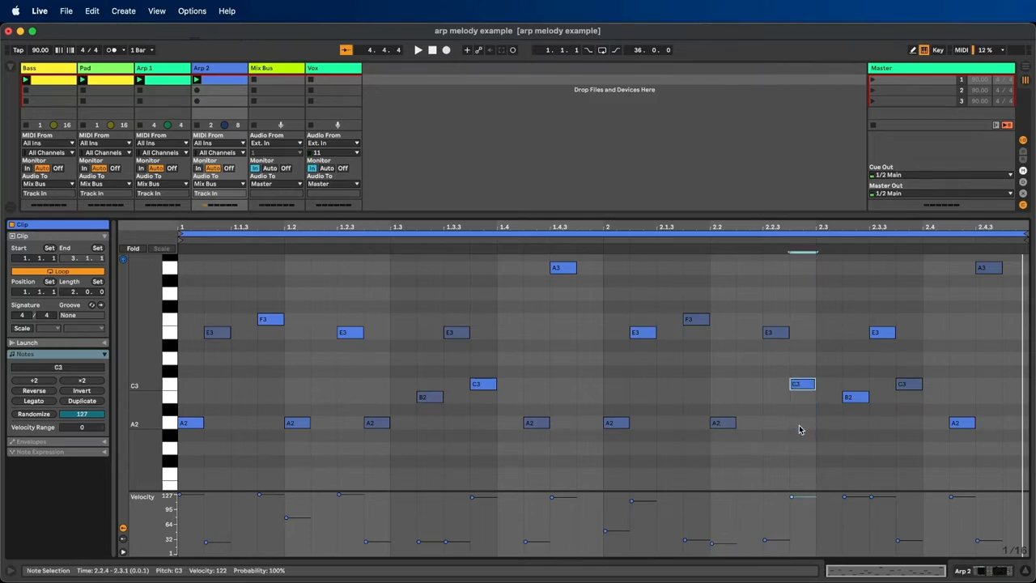
pyautogui.click(801, 422)
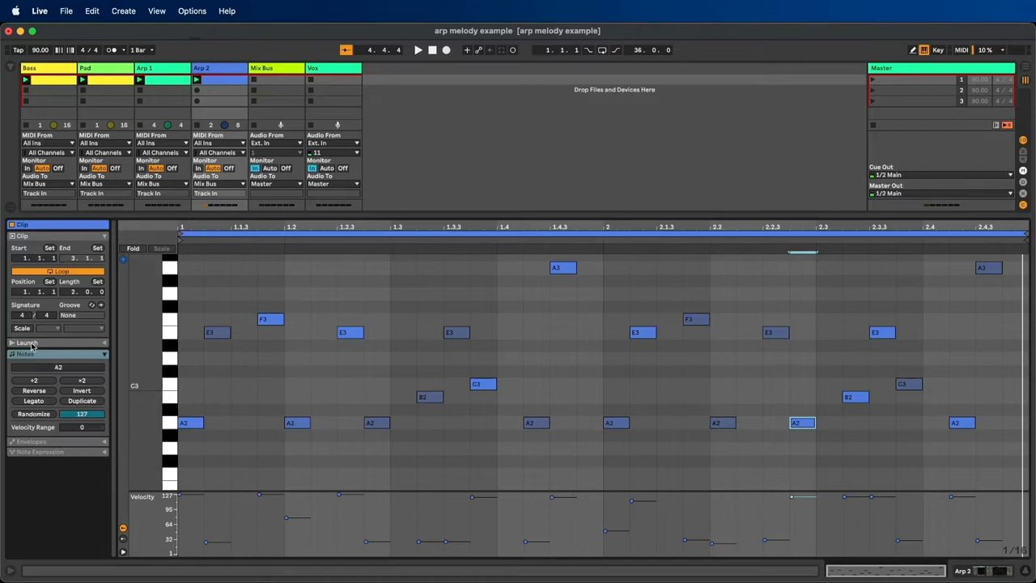
pyautogui.click(81, 328)
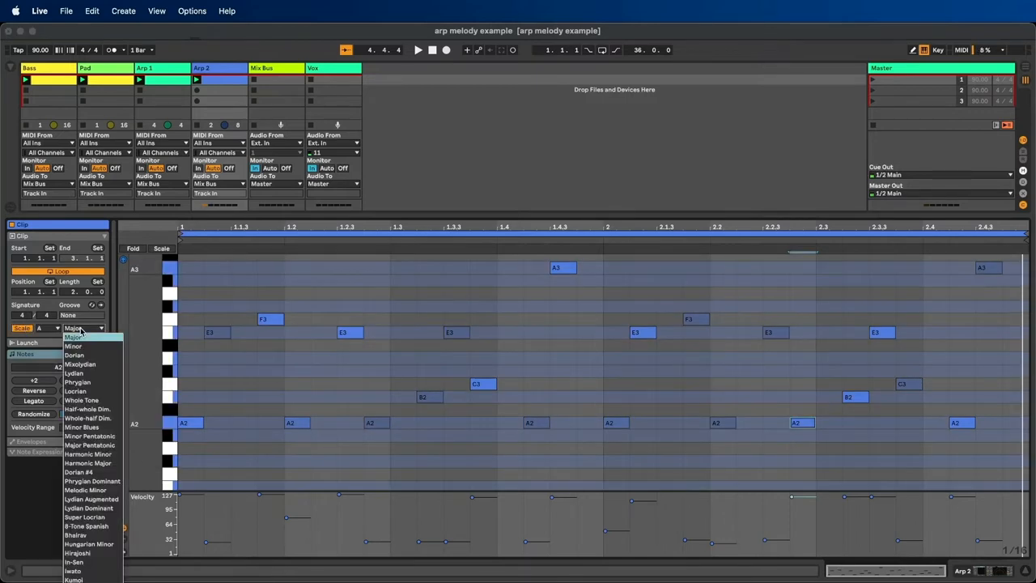
pyautogui.click(73, 346)
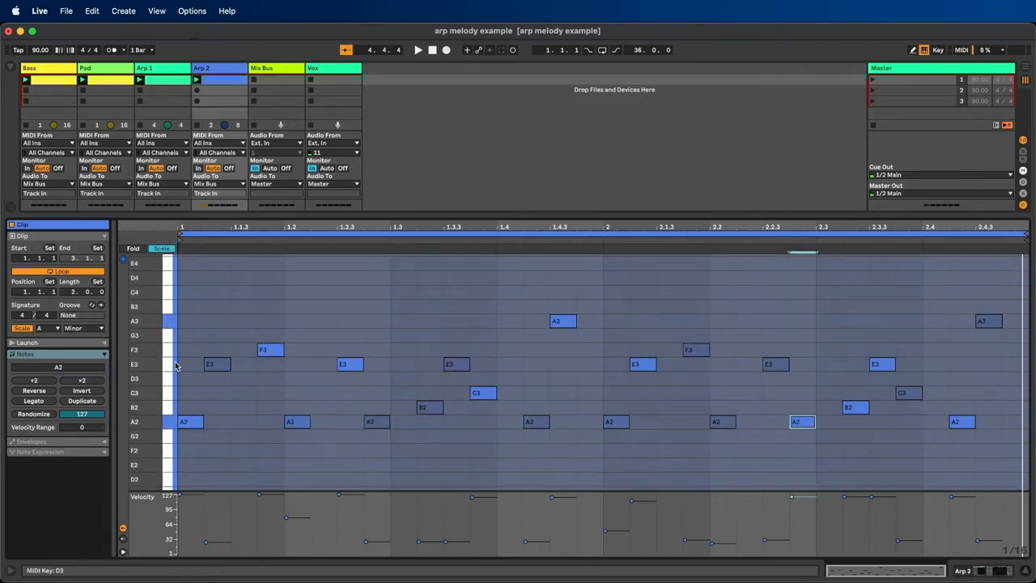
# Raise the accented A2 near the end of bar two up to G3.
pyautogui.click(802, 421)
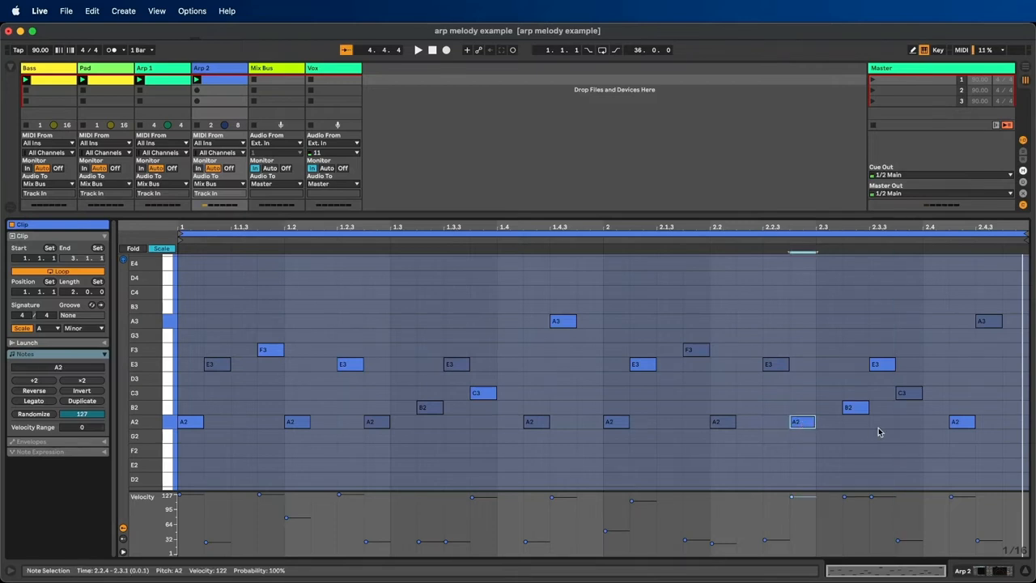
pyautogui.click(801, 393)
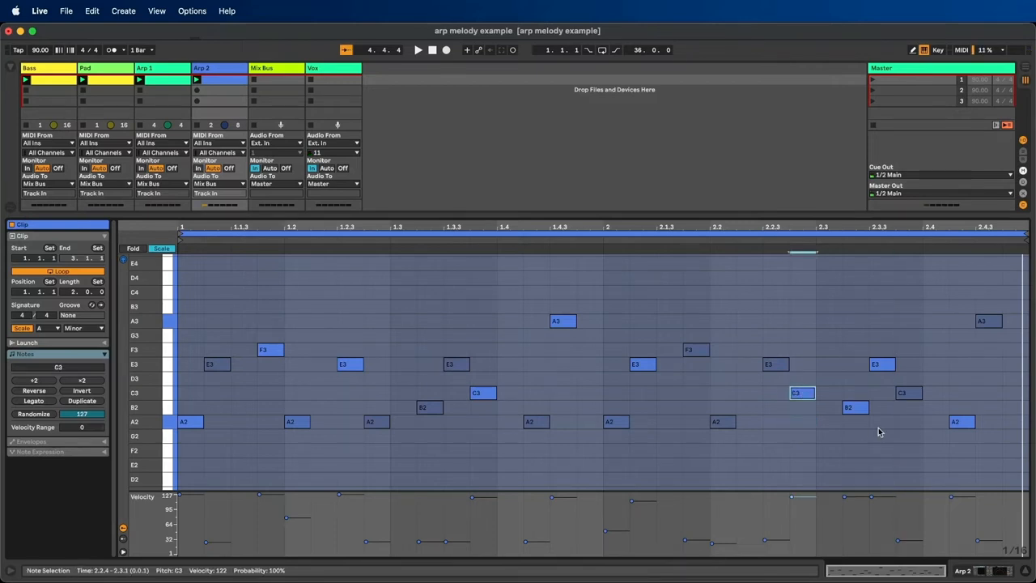
pyautogui.click(801, 364)
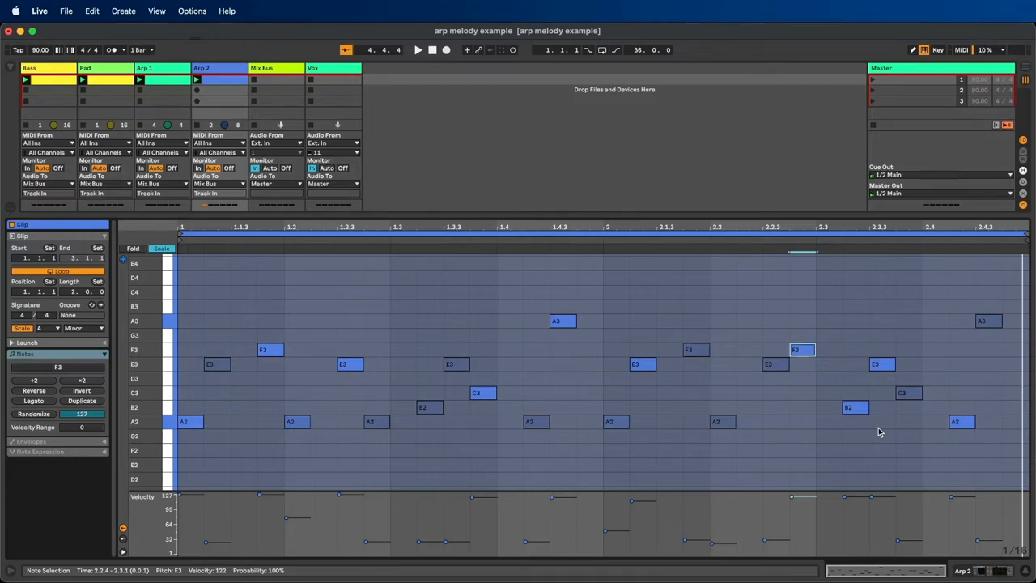
pyautogui.moveTo(801, 350); pyautogui.dragTo(802, 335)
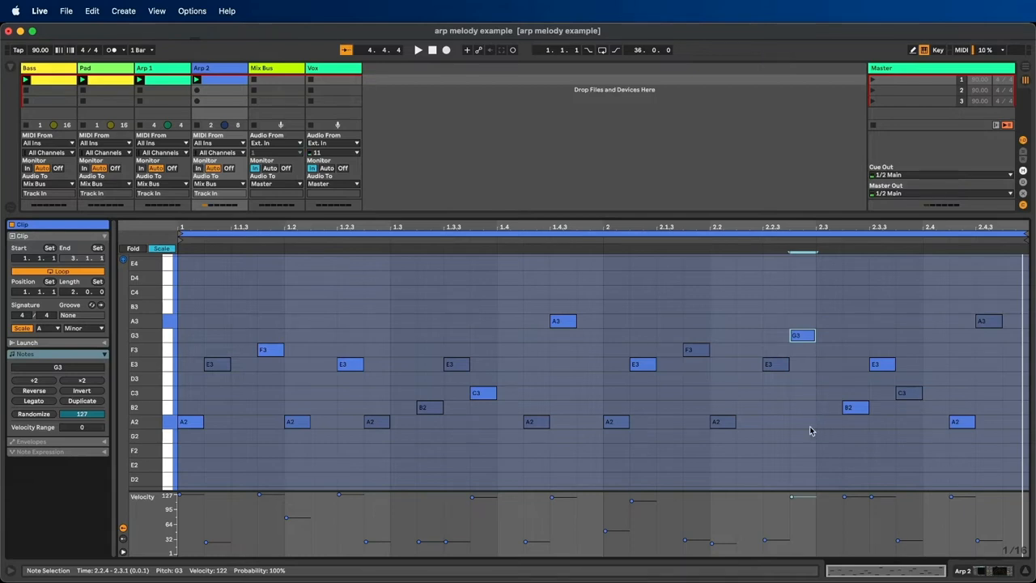
pyautogui.moveTo(693, 443)
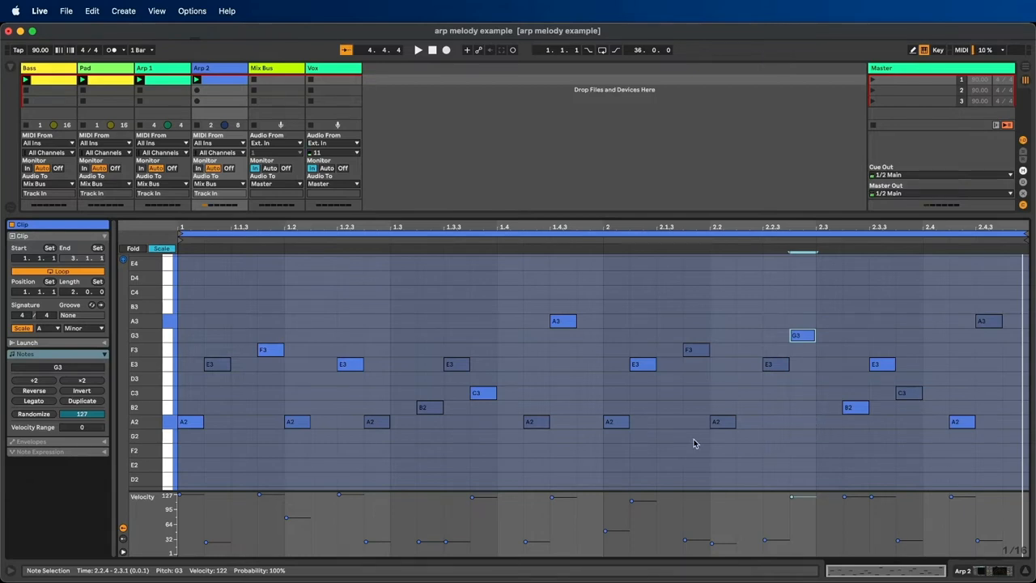
# Select the A2 on beat two, the first A2 of bar two, and the following E3.
pyautogui.click(720, 422)
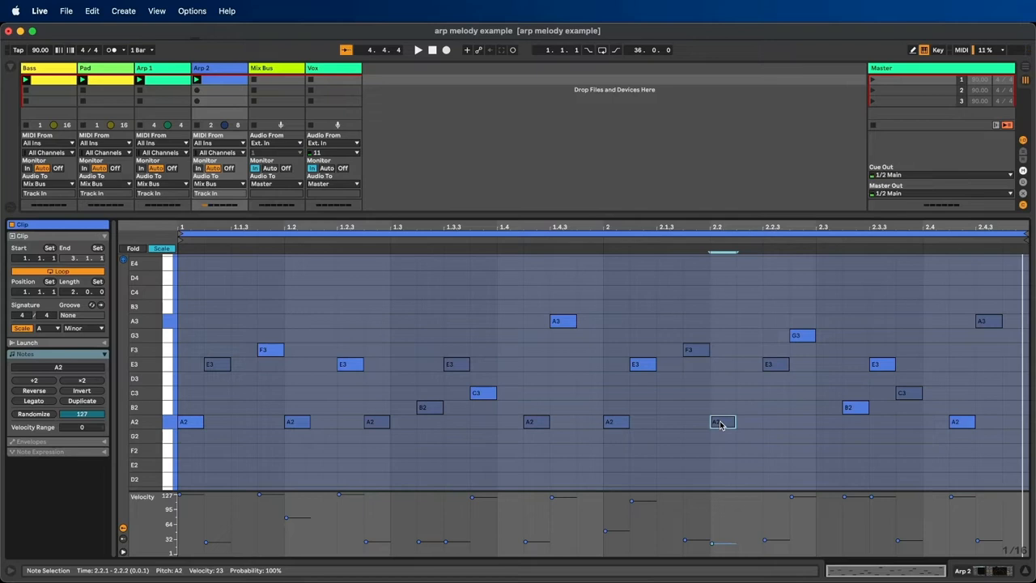
pyautogui.moveTo(627, 432)
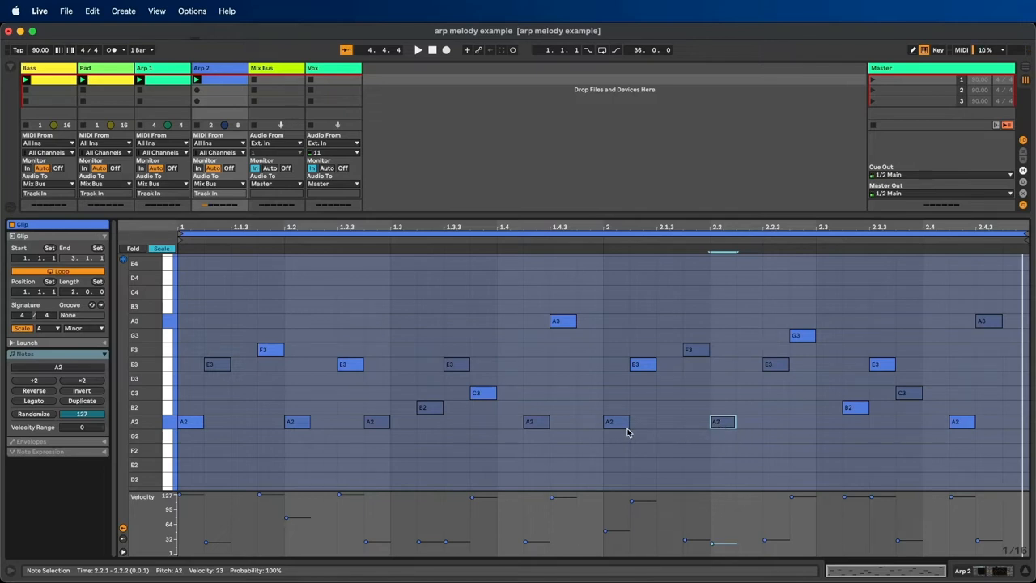
pyautogui.click(615, 421)
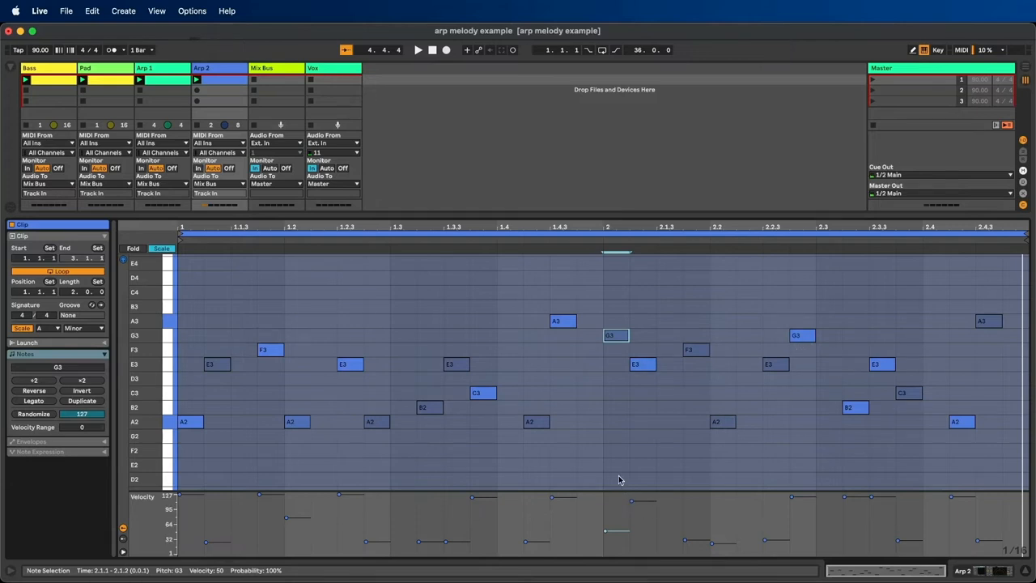
pyautogui.click(417, 49)
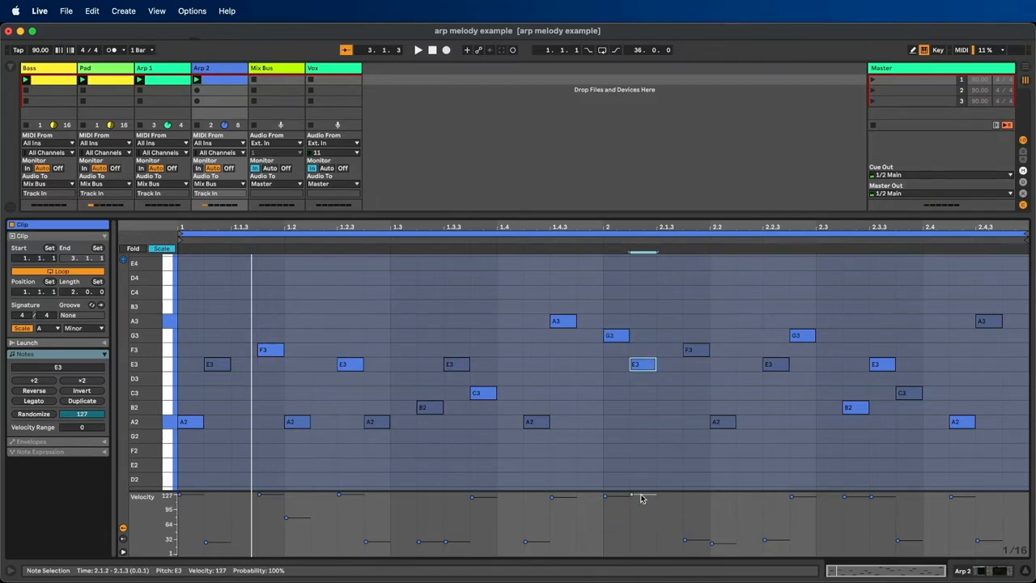
# Raise the E3 at 2.2.3 to velocity 125, matching the earlier accented E3.
pyautogui.click(418, 49)
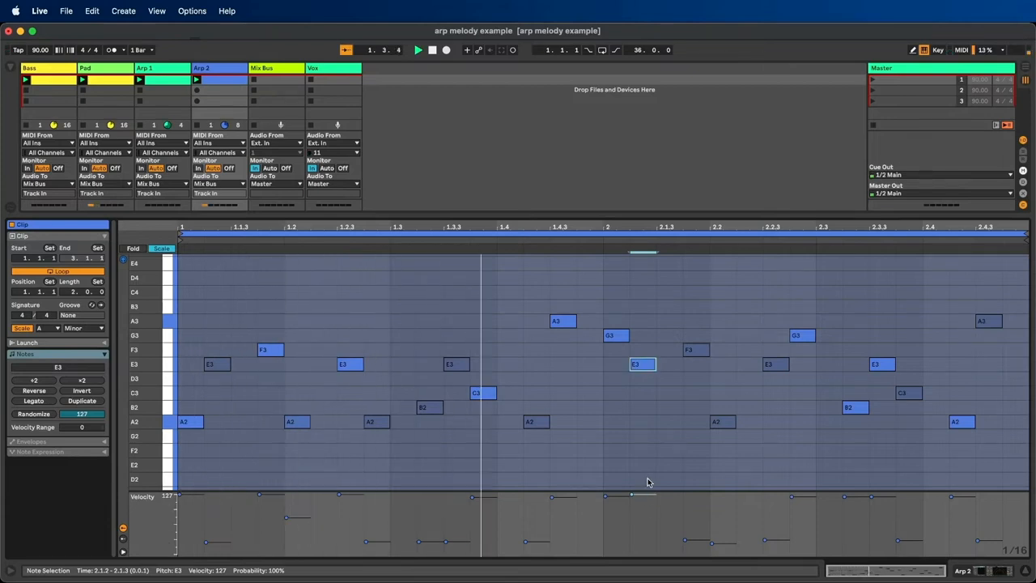
pyautogui.click(419, 50)
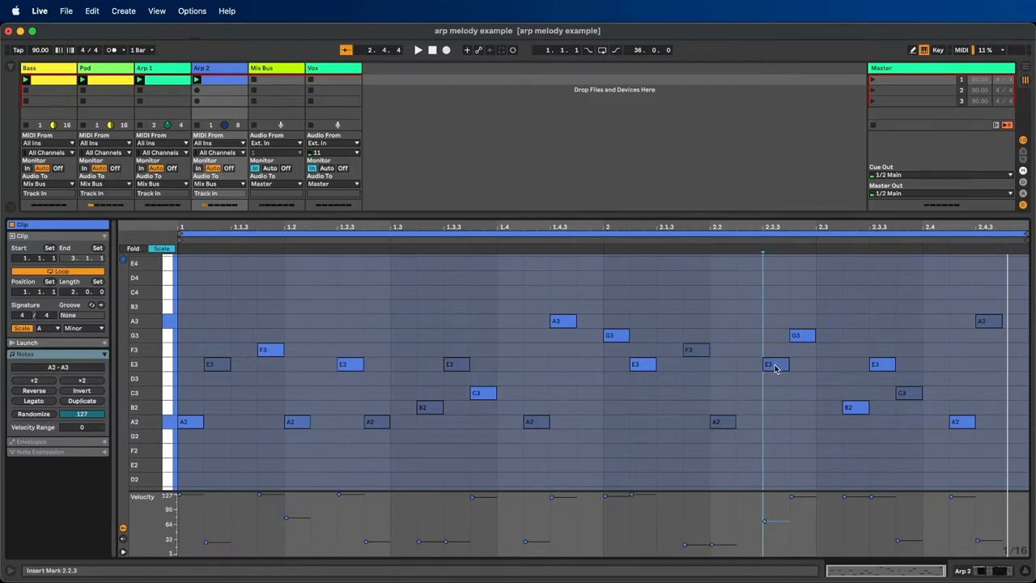
pyautogui.click(801, 334)
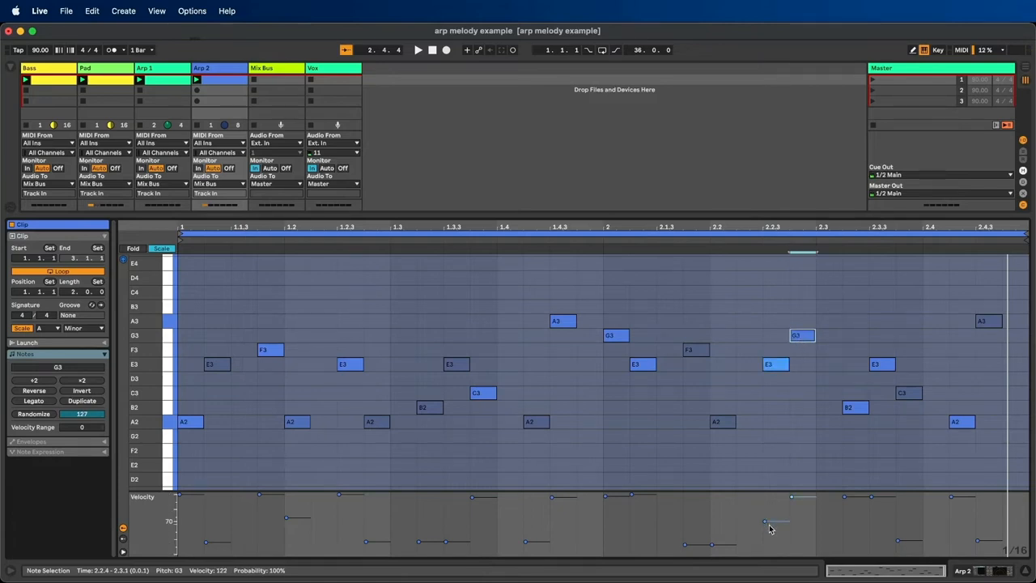
pyautogui.click(775, 363)
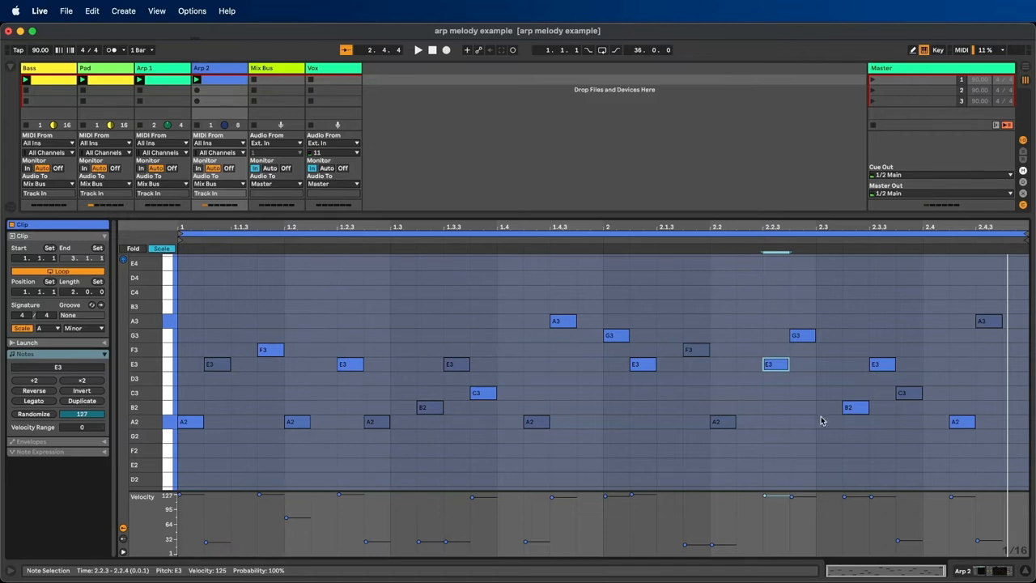
pyautogui.moveTo(705, 461)
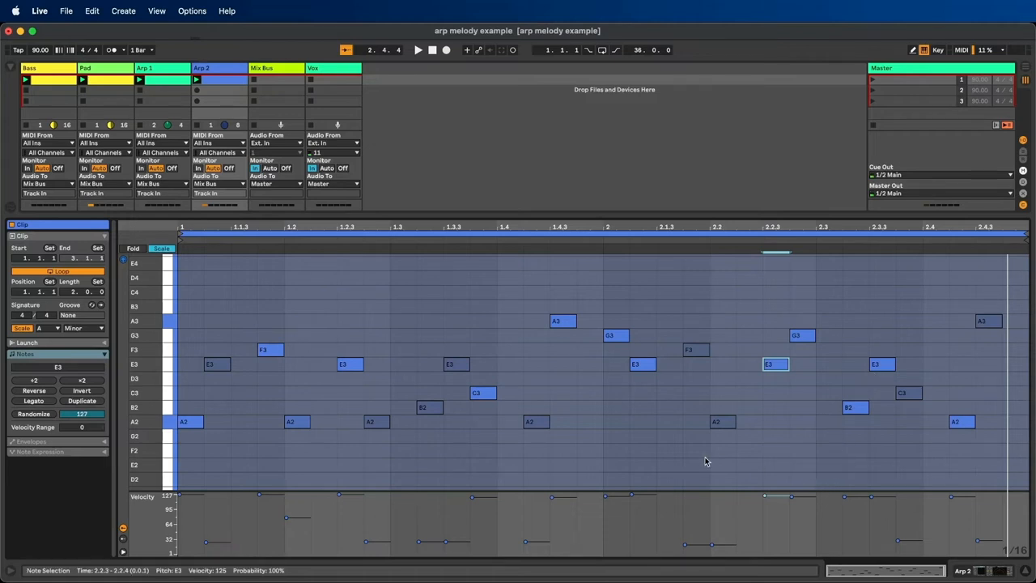
# Transpose the later bar-2 G3 at 2.2.4 up to A3.
pyautogui.click(418, 49)
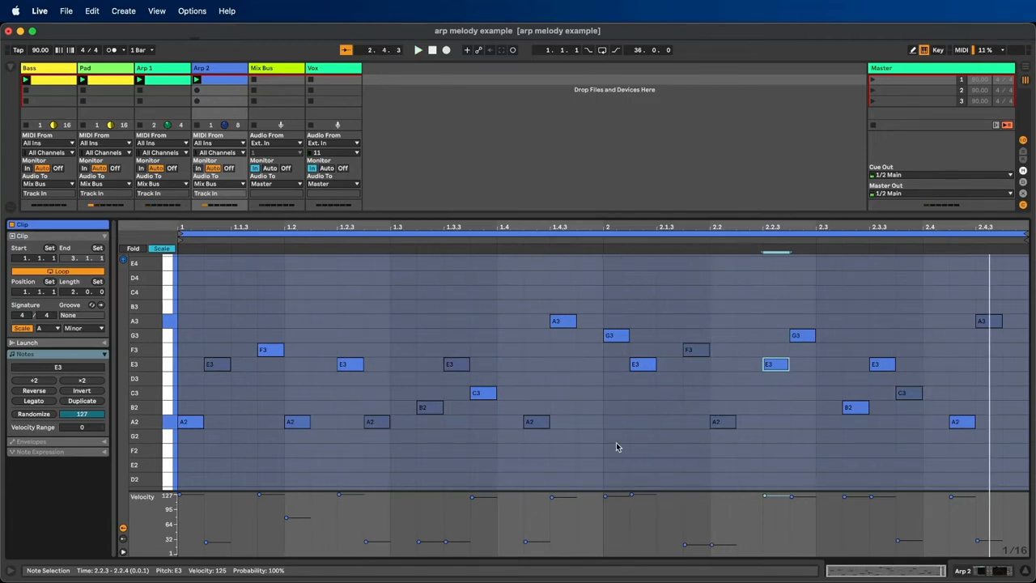
pyautogui.click(615, 335)
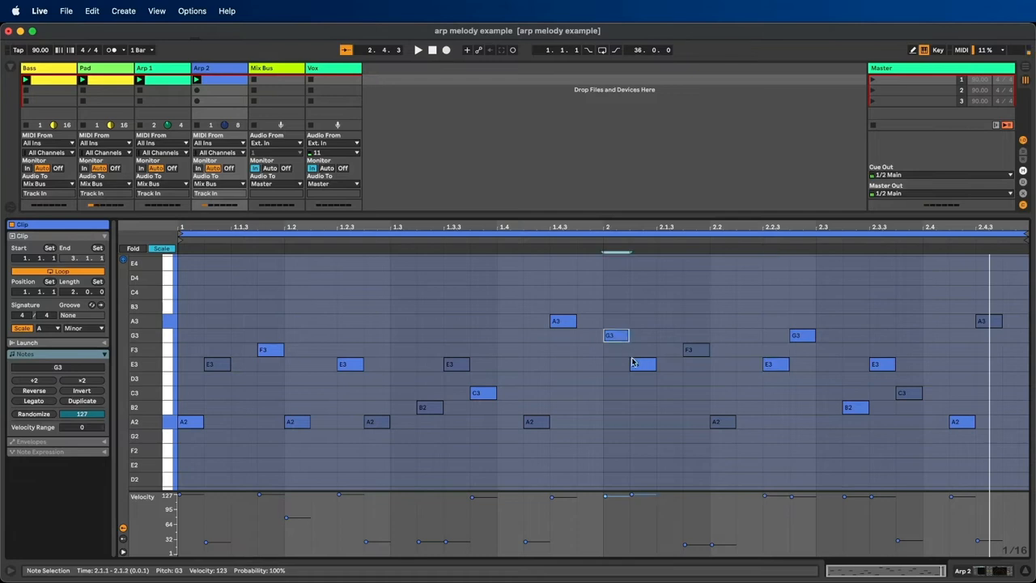
pyautogui.click(775, 363)
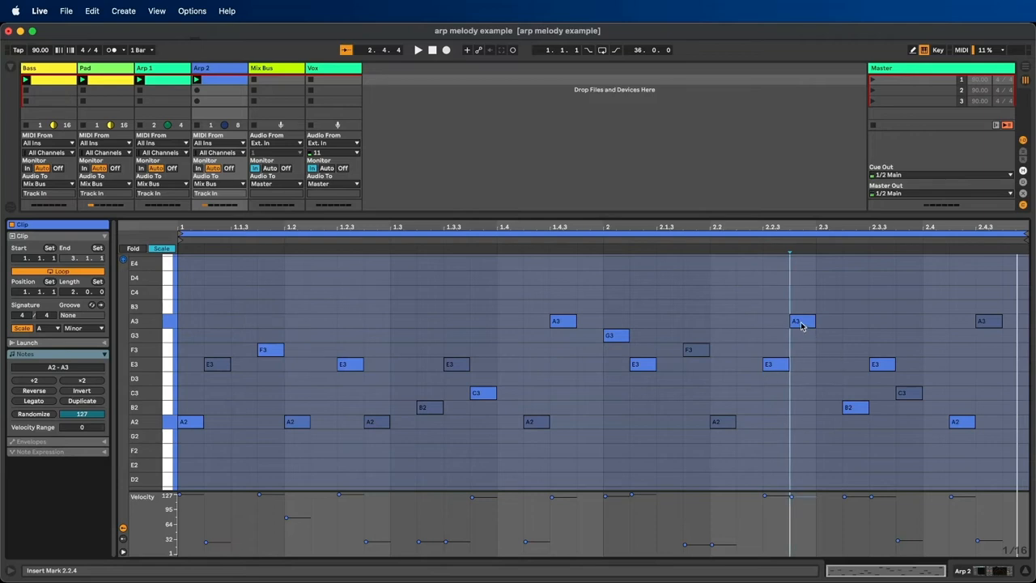
# Move the closing bar-2 note at 2.4.3 from A3 up to C4.
pyautogui.click(802, 321)
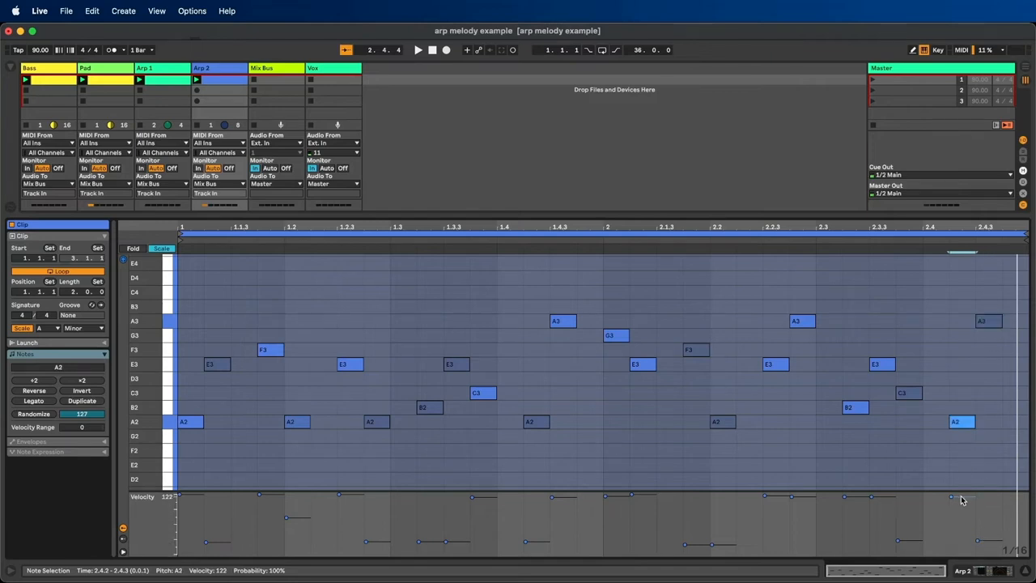
pyautogui.click(987, 321)
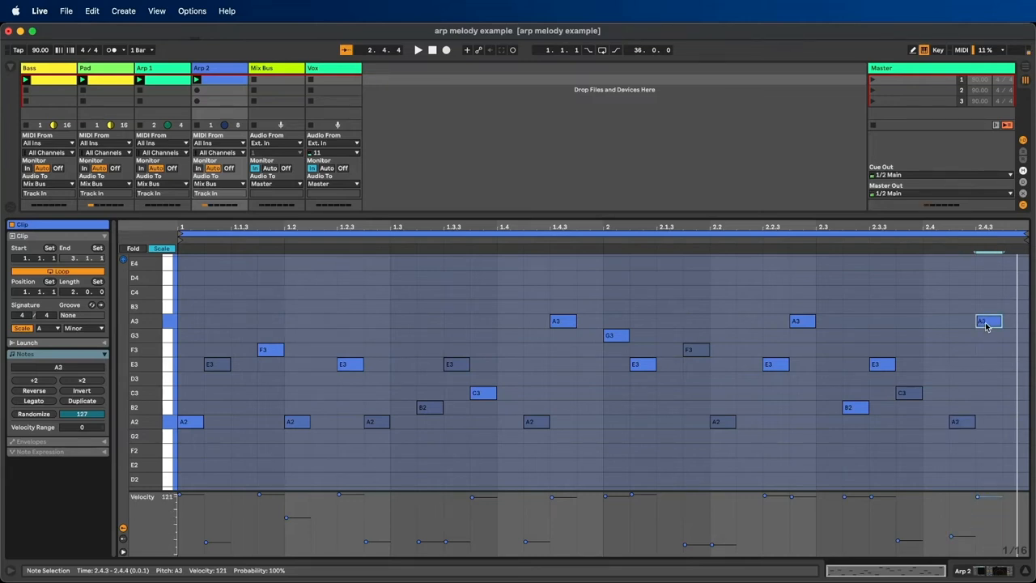
pyautogui.moveTo(988, 322); pyautogui.dragTo(988, 292)
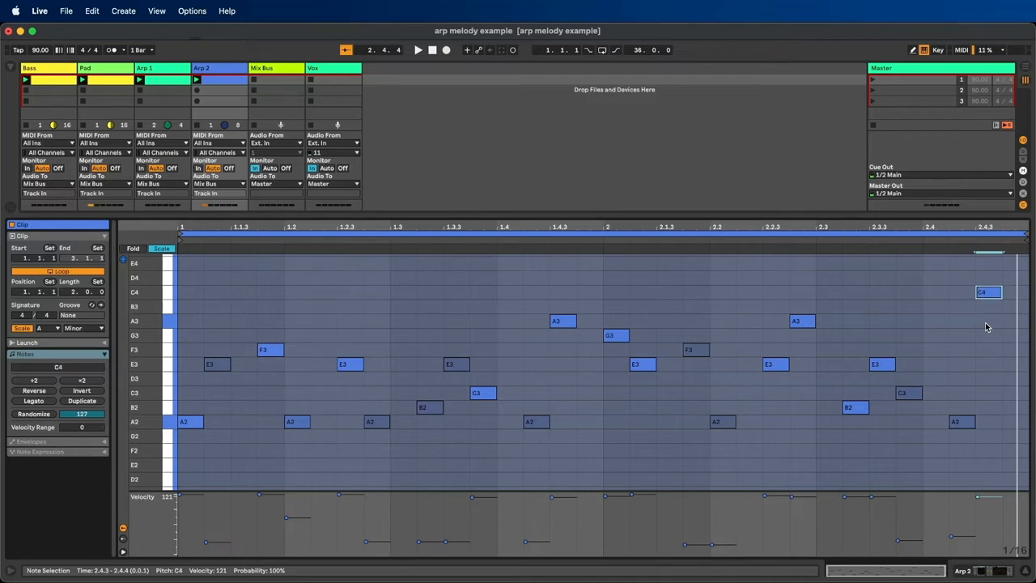
pyautogui.click(418, 50)
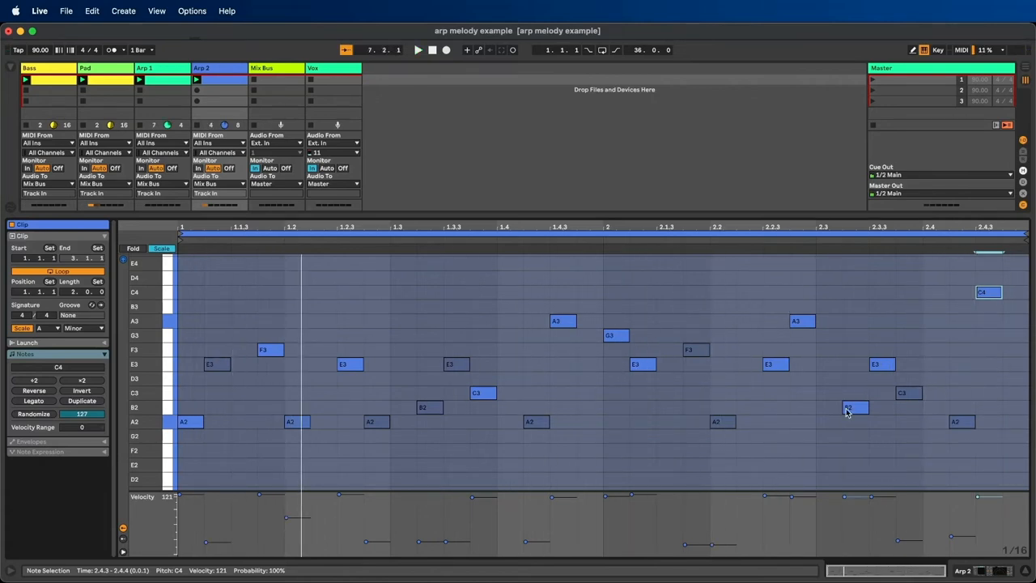
# Shift the bar-2 B2 at 2.3.2 up an octave to B3.
pyautogui.click(856, 408)
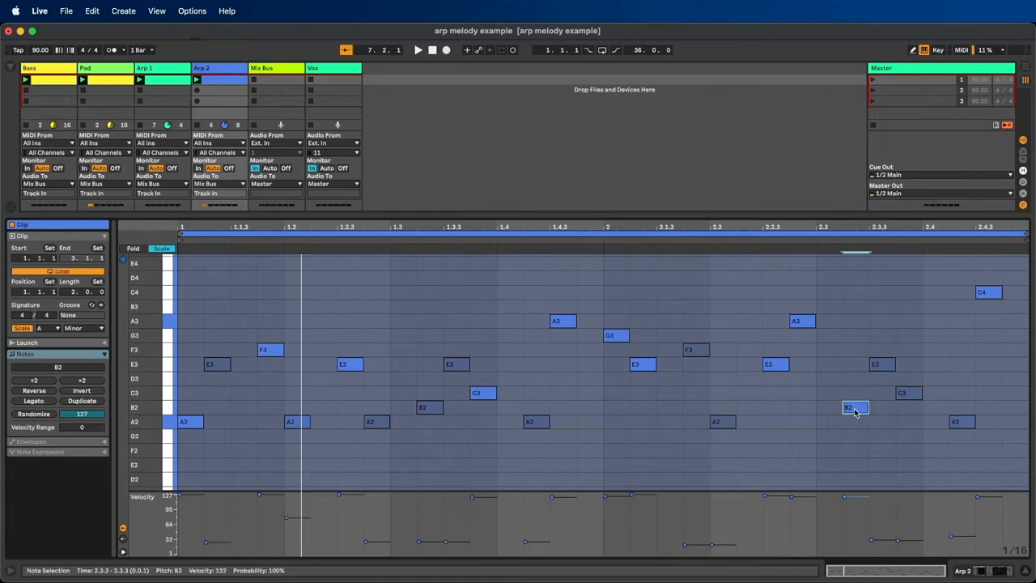
pyautogui.moveTo(856, 408); pyautogui.dragTo(856, 306)
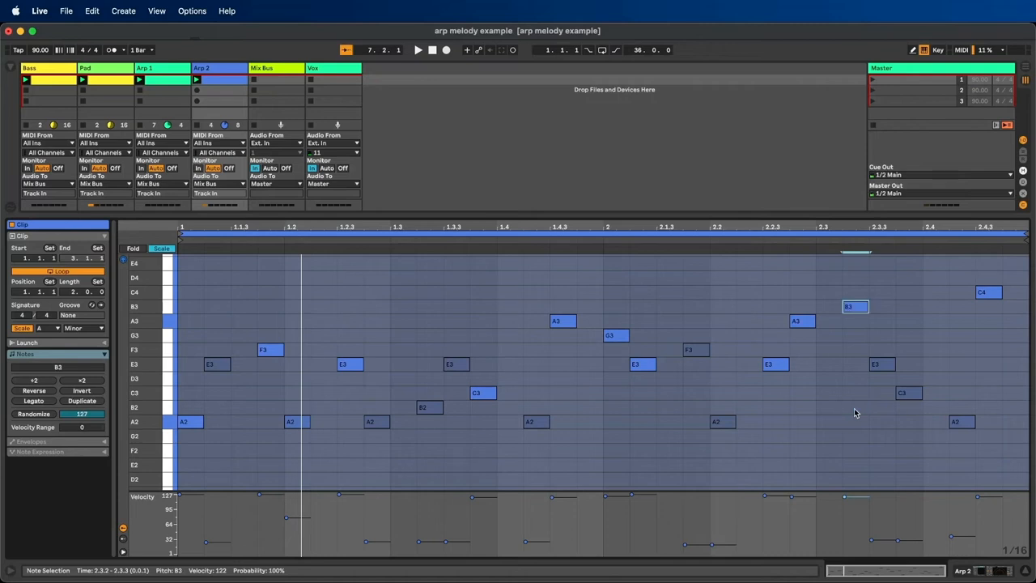
pyautogui.click(775, 363)
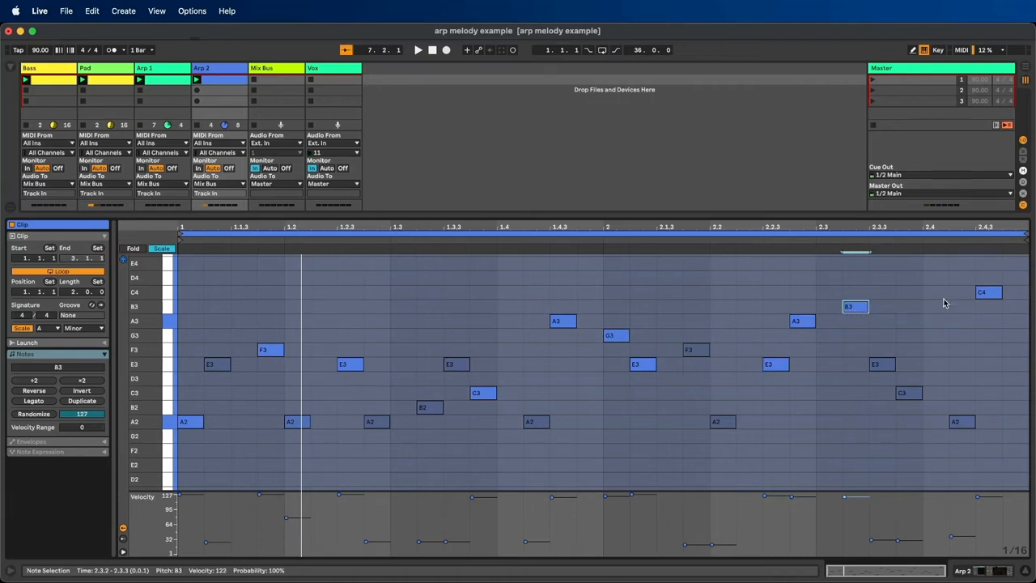
pyautogui.click(989, 293)
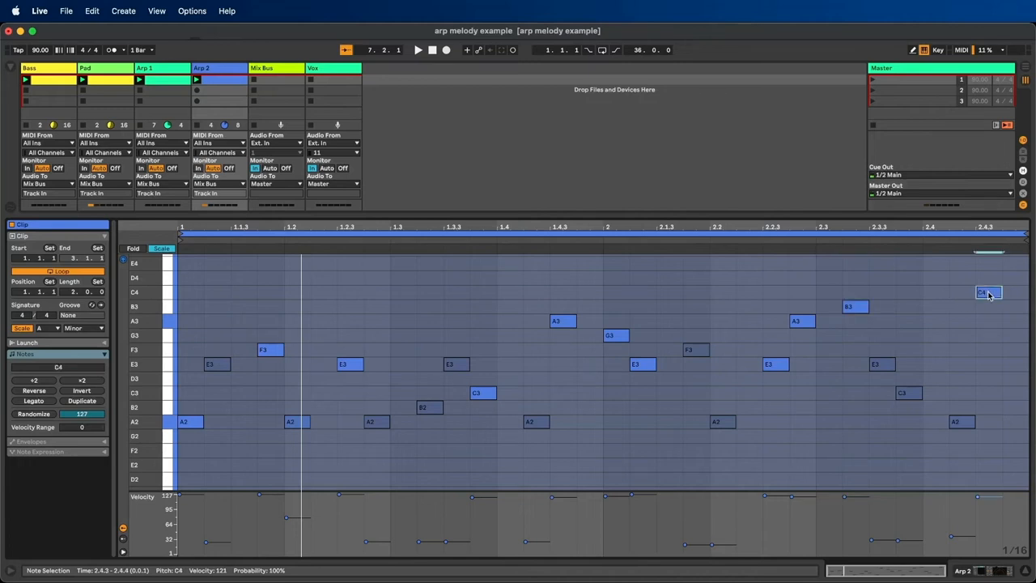
pyautogui.click(418, 50)
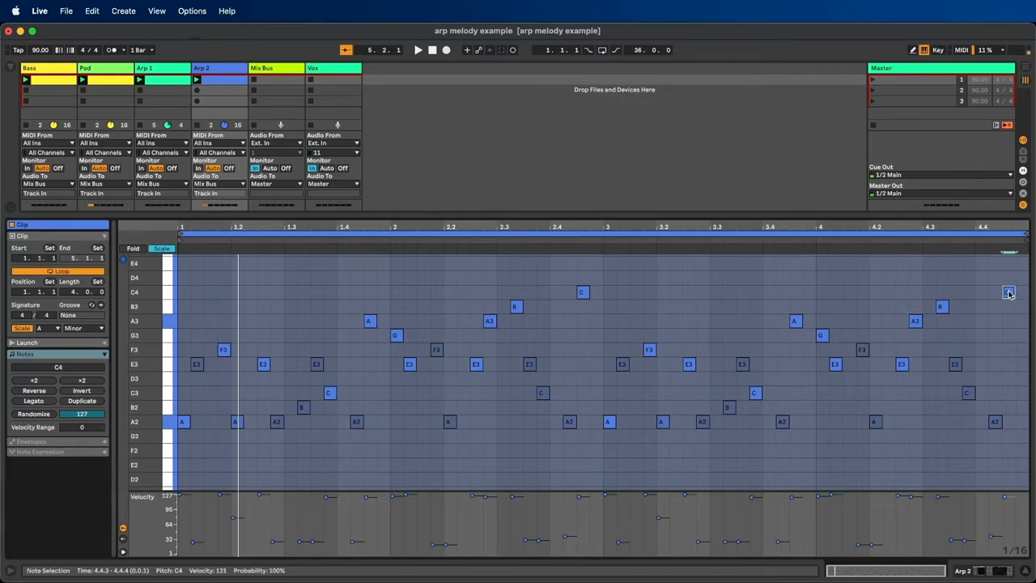
# Pitch the final note at 4.4.3 up from C4 to D4.
pyautogui.moveTo(1008, 292); pyautogui.dragTo(1009, 278)
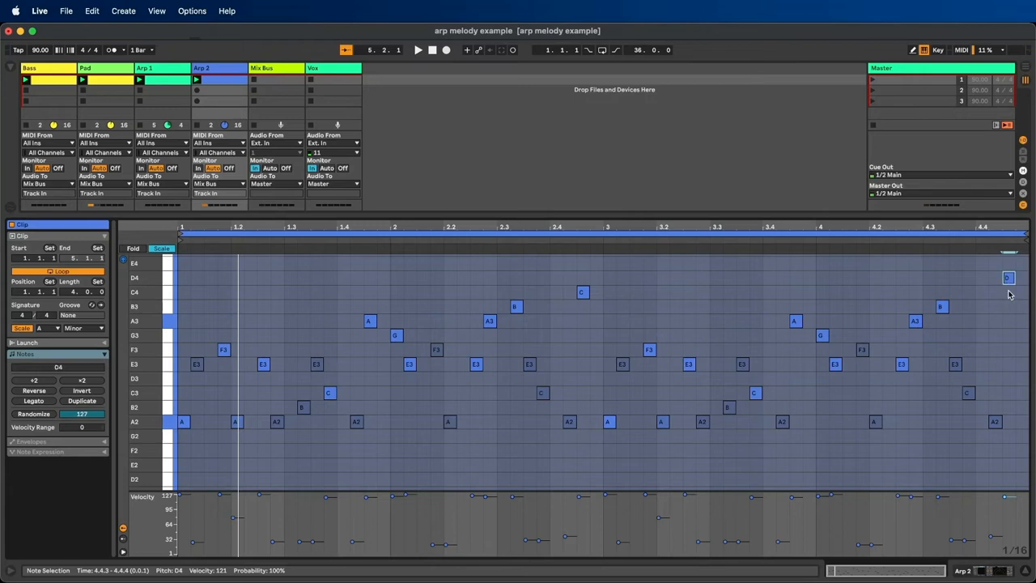
pyautogui.click(417, 49)
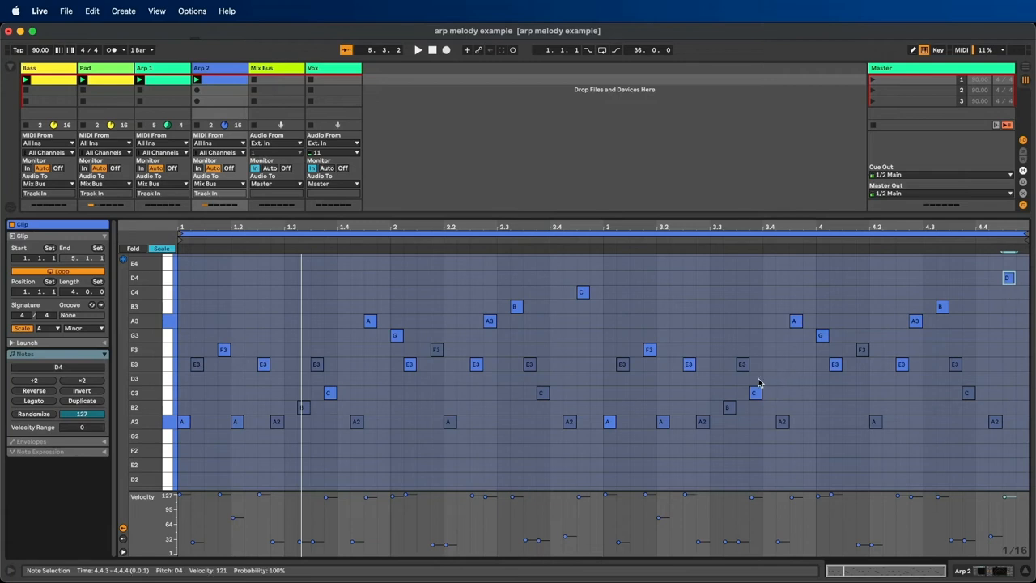
pyautogui.moveTo(569, 396)
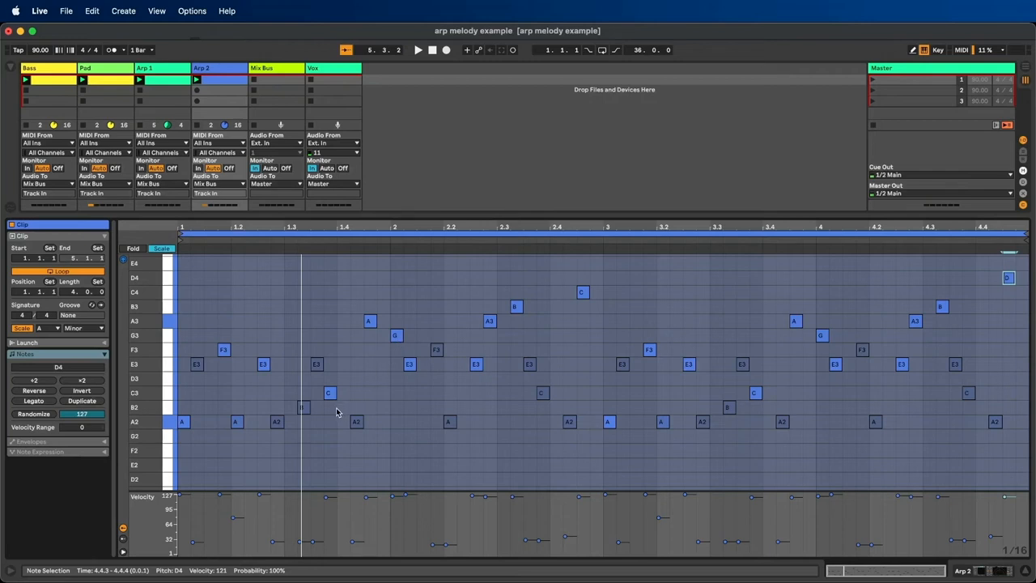
pyautogui.moveTo(411, 382)
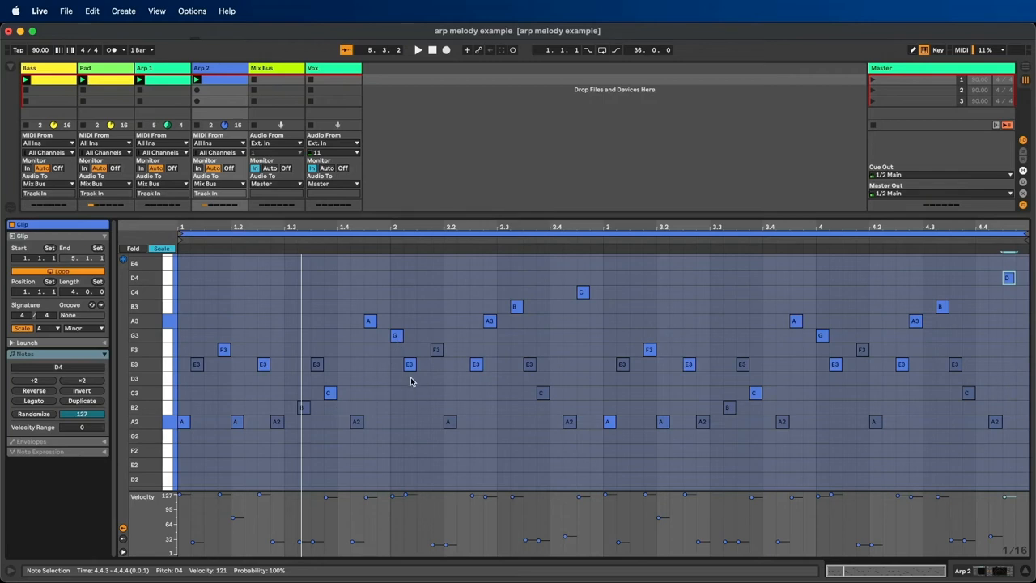
# Lower the bar-1 A3 to velocity 36 and move the final D4 to 4.4.1.
pyautogui.click(369, 321)
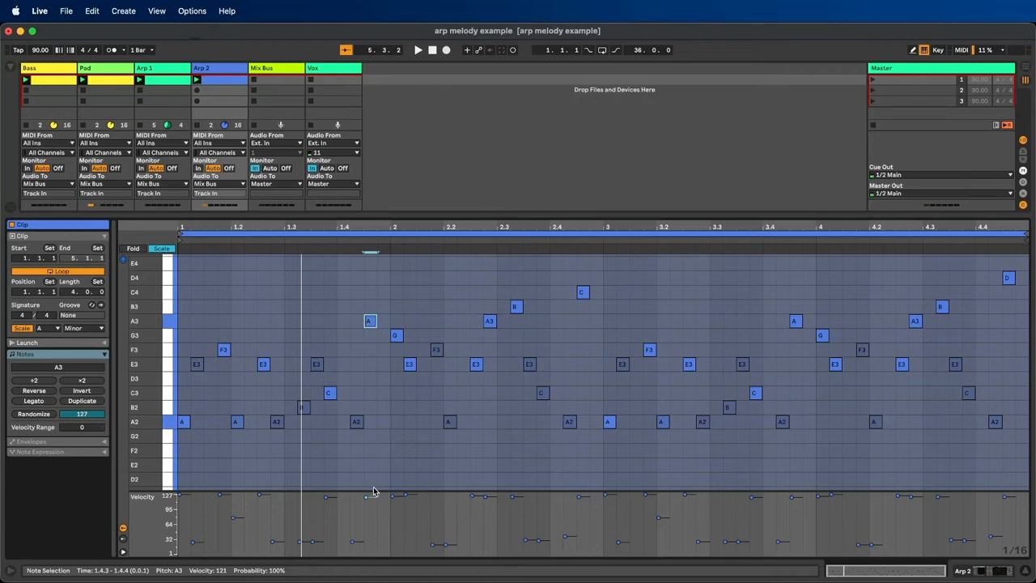
pyautogui.moveTo(369, 495); pyautogui.dragTo(369, 535)
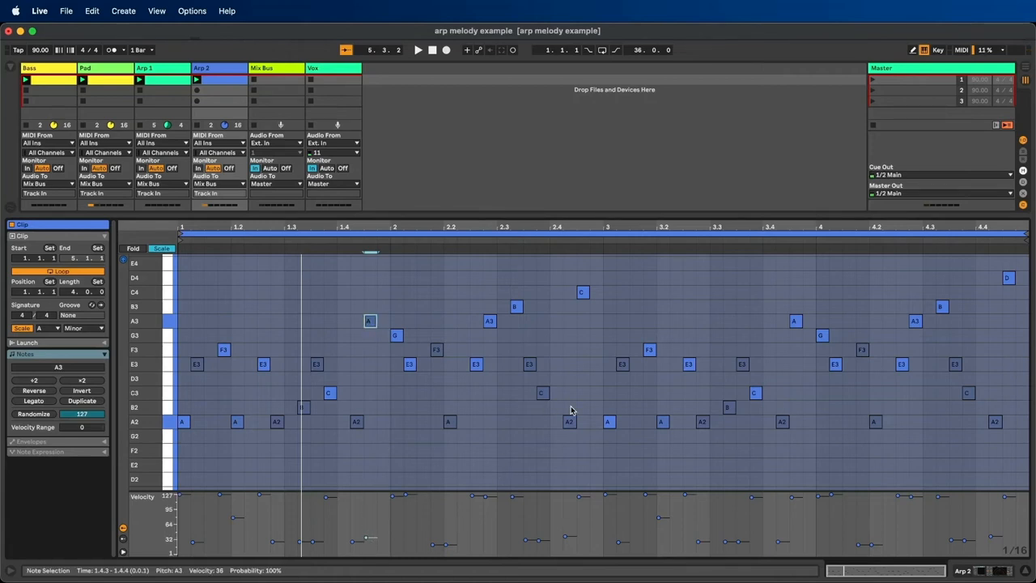
pyautogui.moveTo(864, 360)
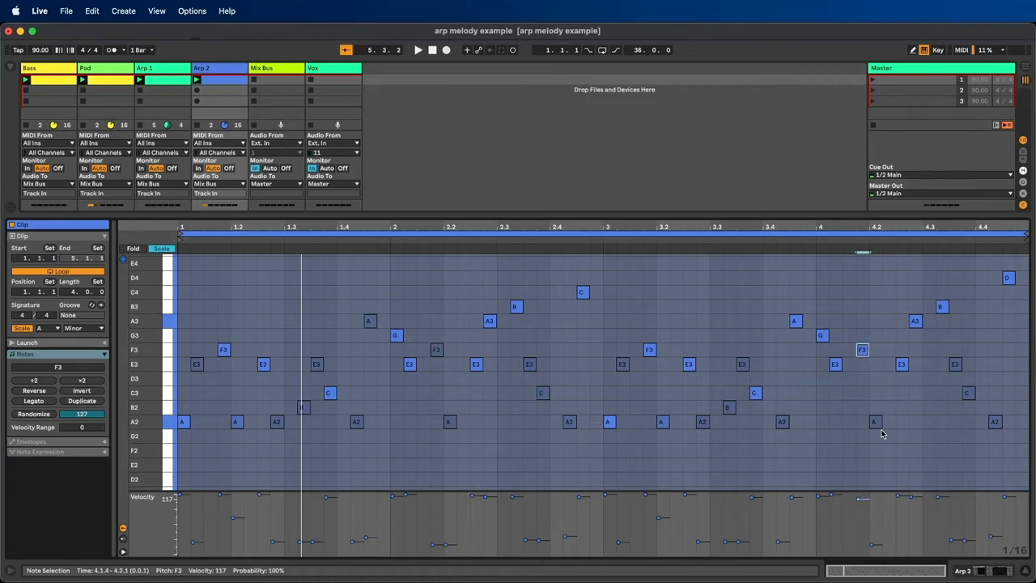
pyautogui.click(417, 49)
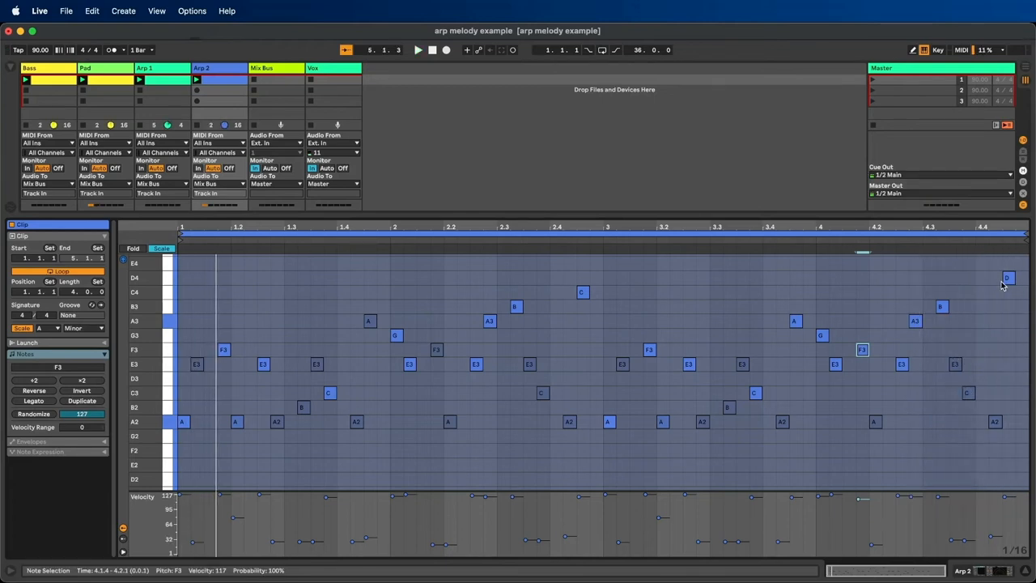
pyautogui.moveTo(1008, 278); pyautogui.dragTo(995, 278)
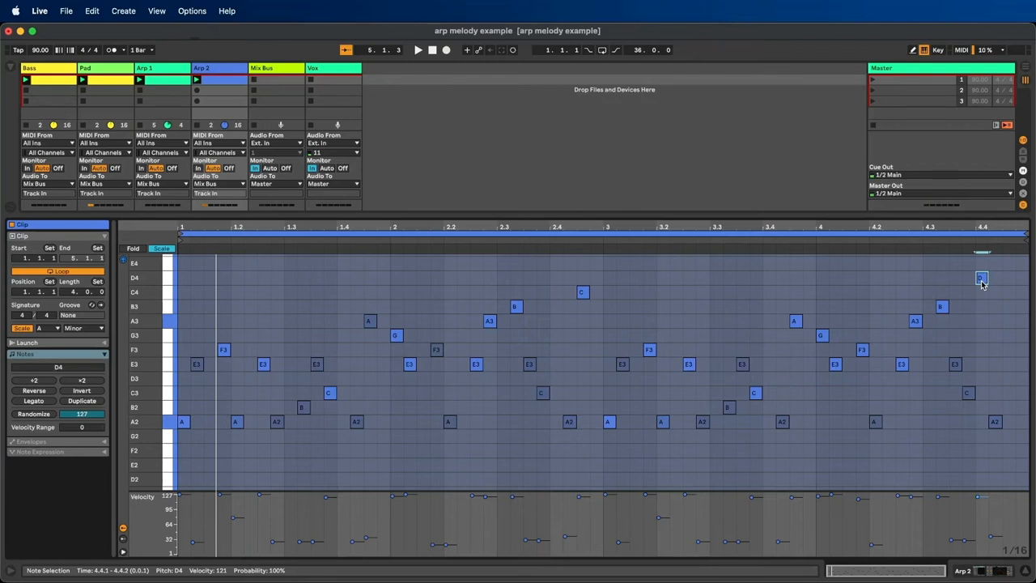
pyautogui.click(417, 49)
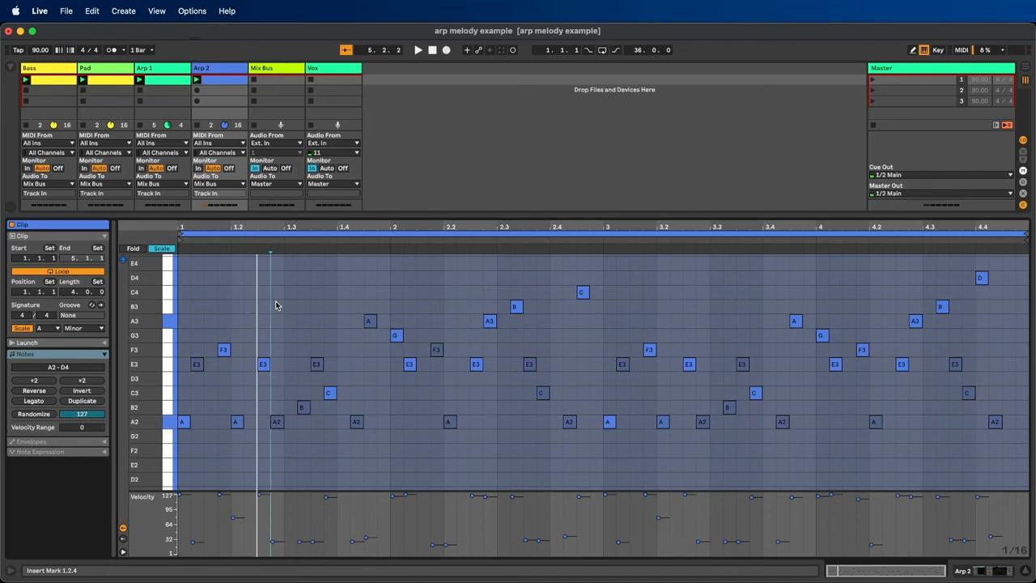
pyautogui.moveTo(476, 432)
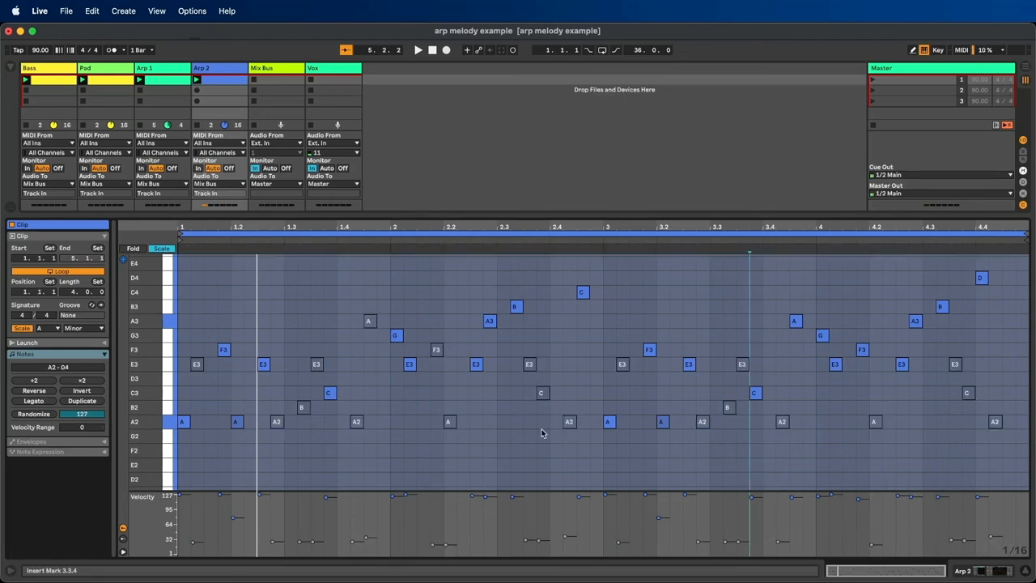
pyautogui.moveTo(182, 526)
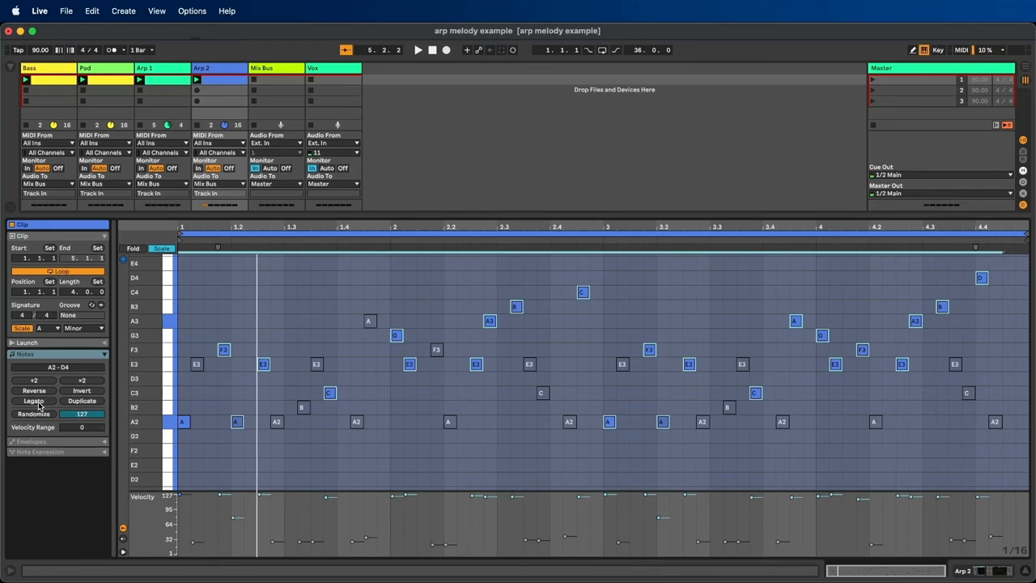
# Apply Legato to the selected accented notes so each sustains to the next.
pyautogui.click(34, 400)
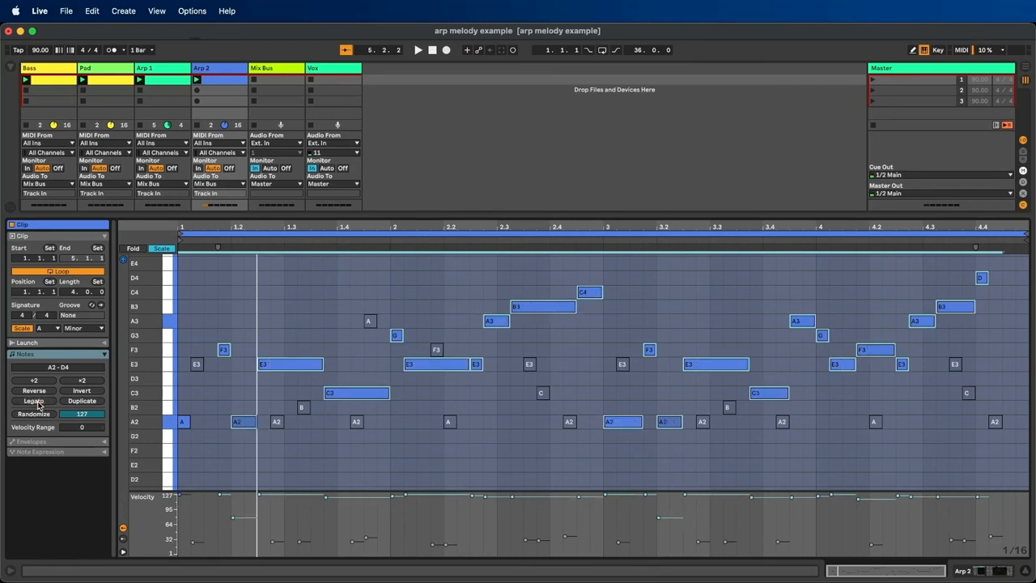